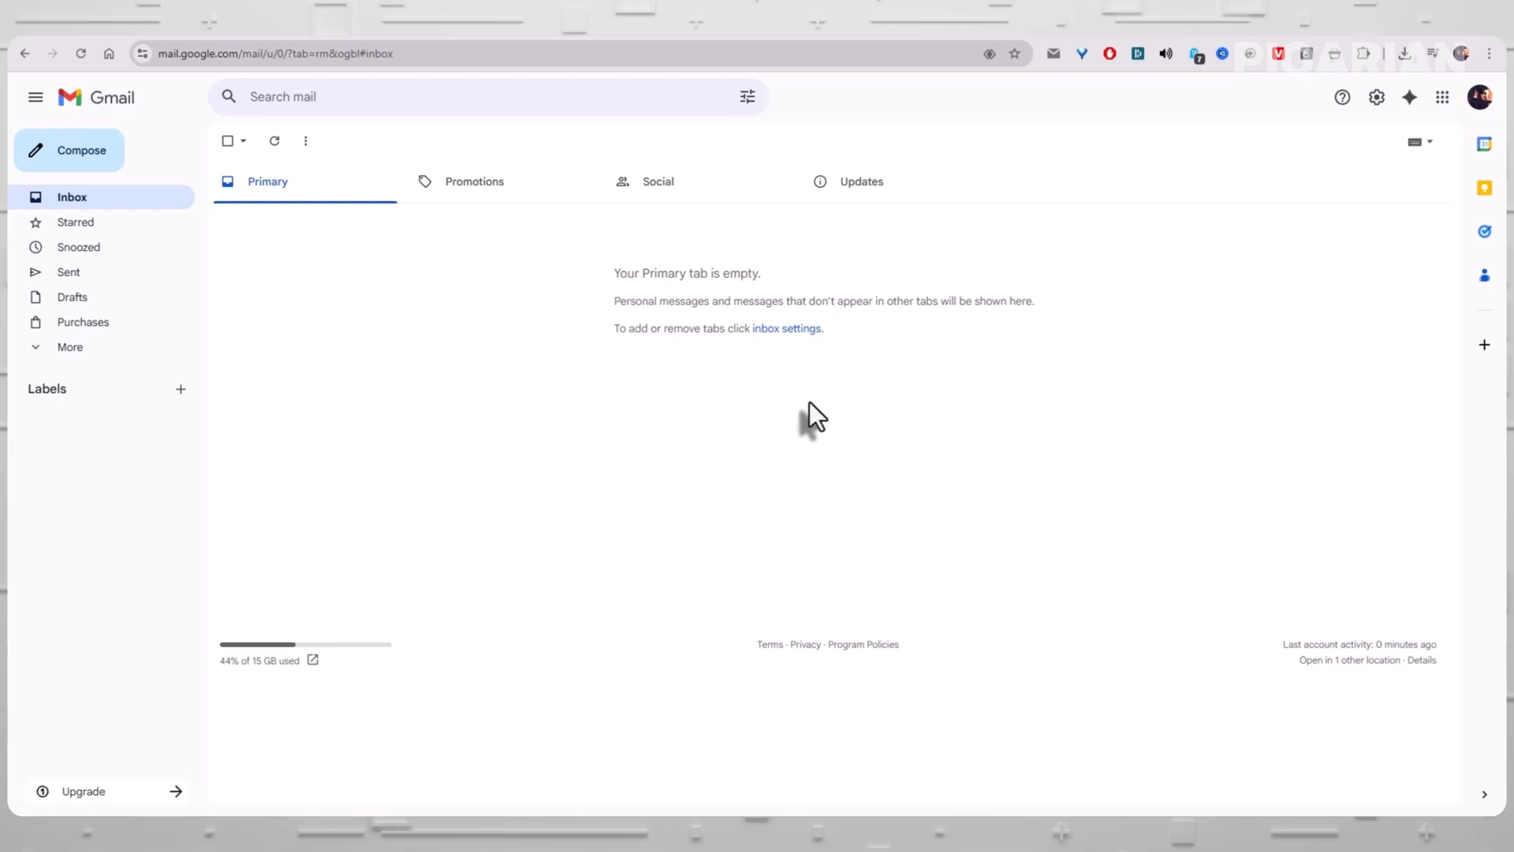
pyautogui.moveTo(1136, 369)
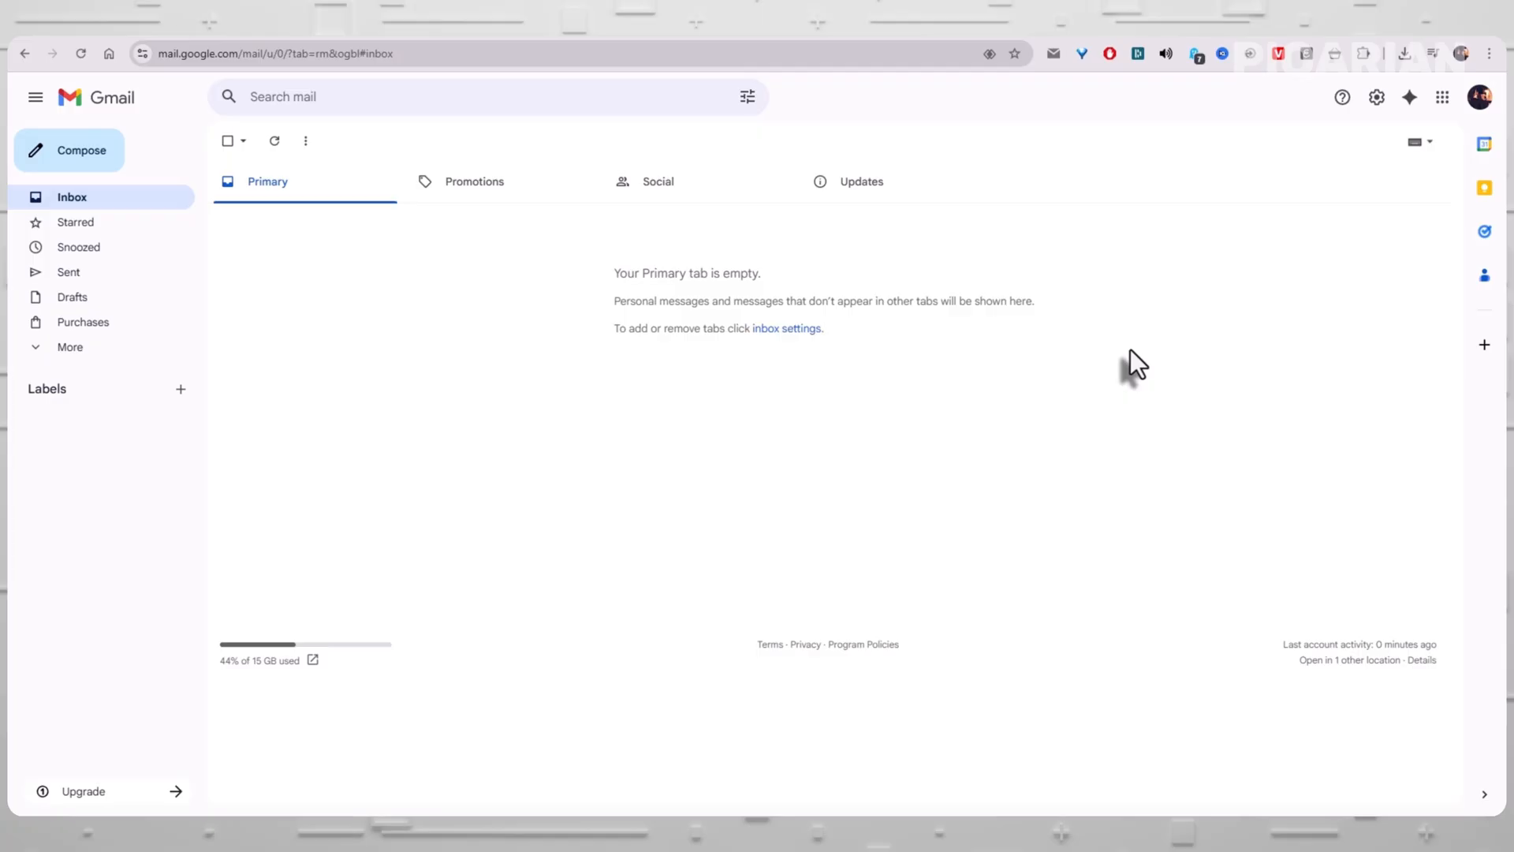
pyautogui.moveTo(1369, 199)
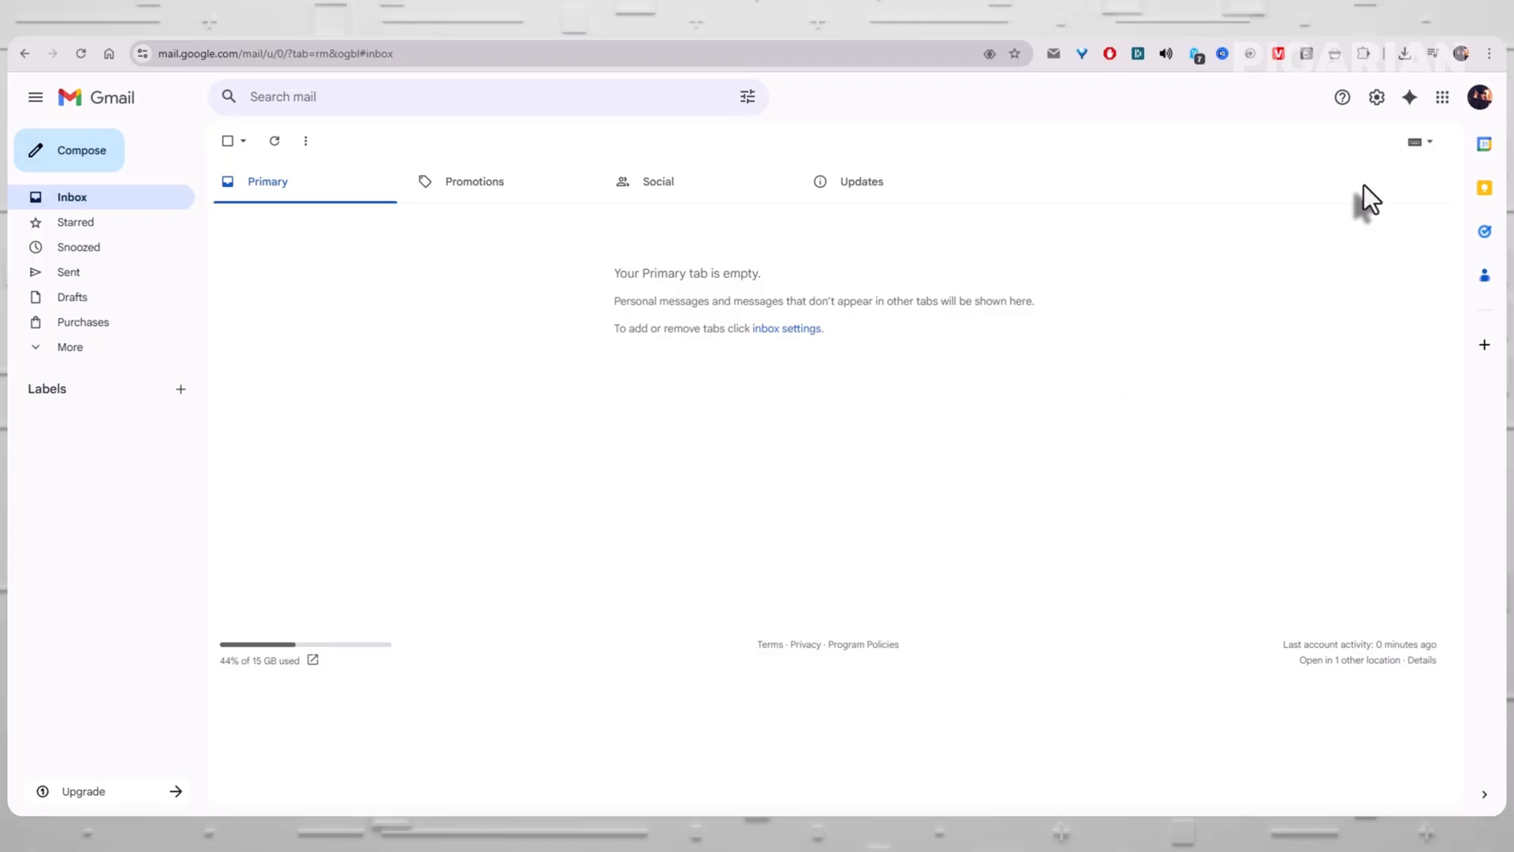
pyautogui.moveTo(1377, 96)
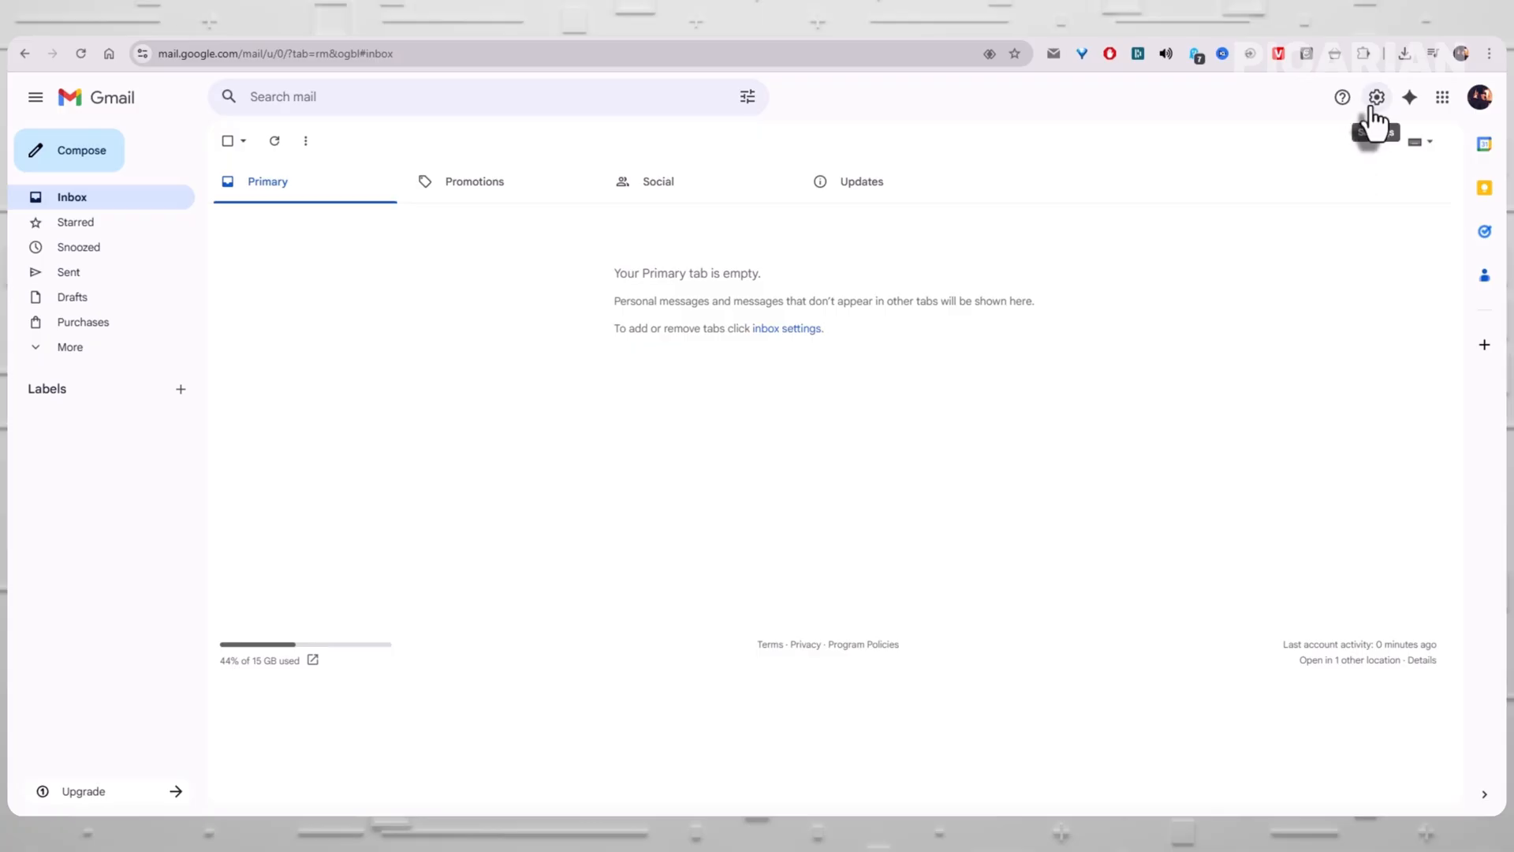
# Step: Open Gmail's full Settings page on the General tab via the quick settings gear
pyautogui.click(1376, 96)
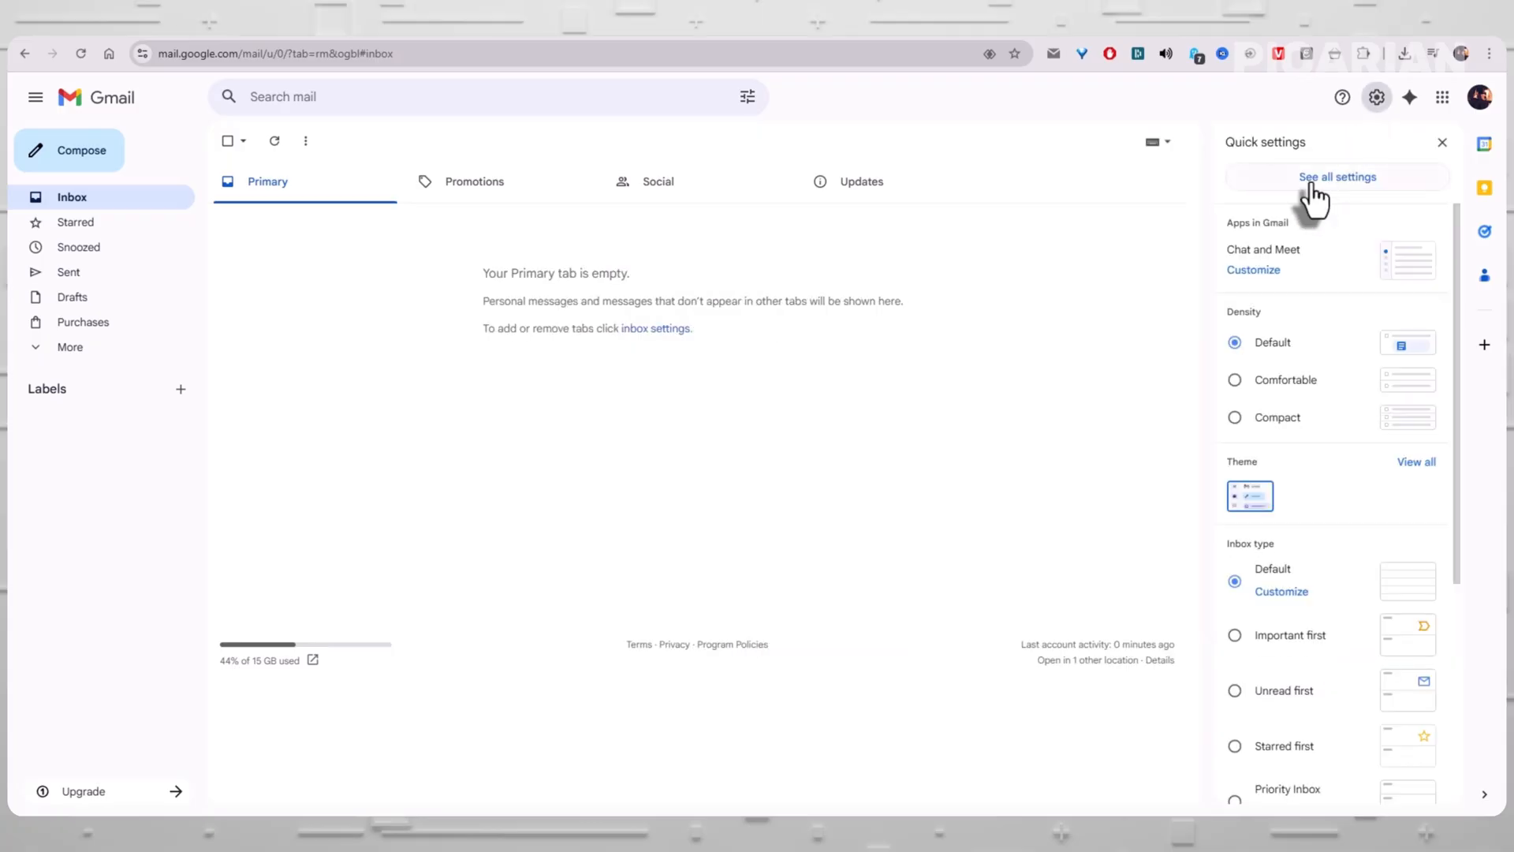
pyautogui.click(1337, 176)
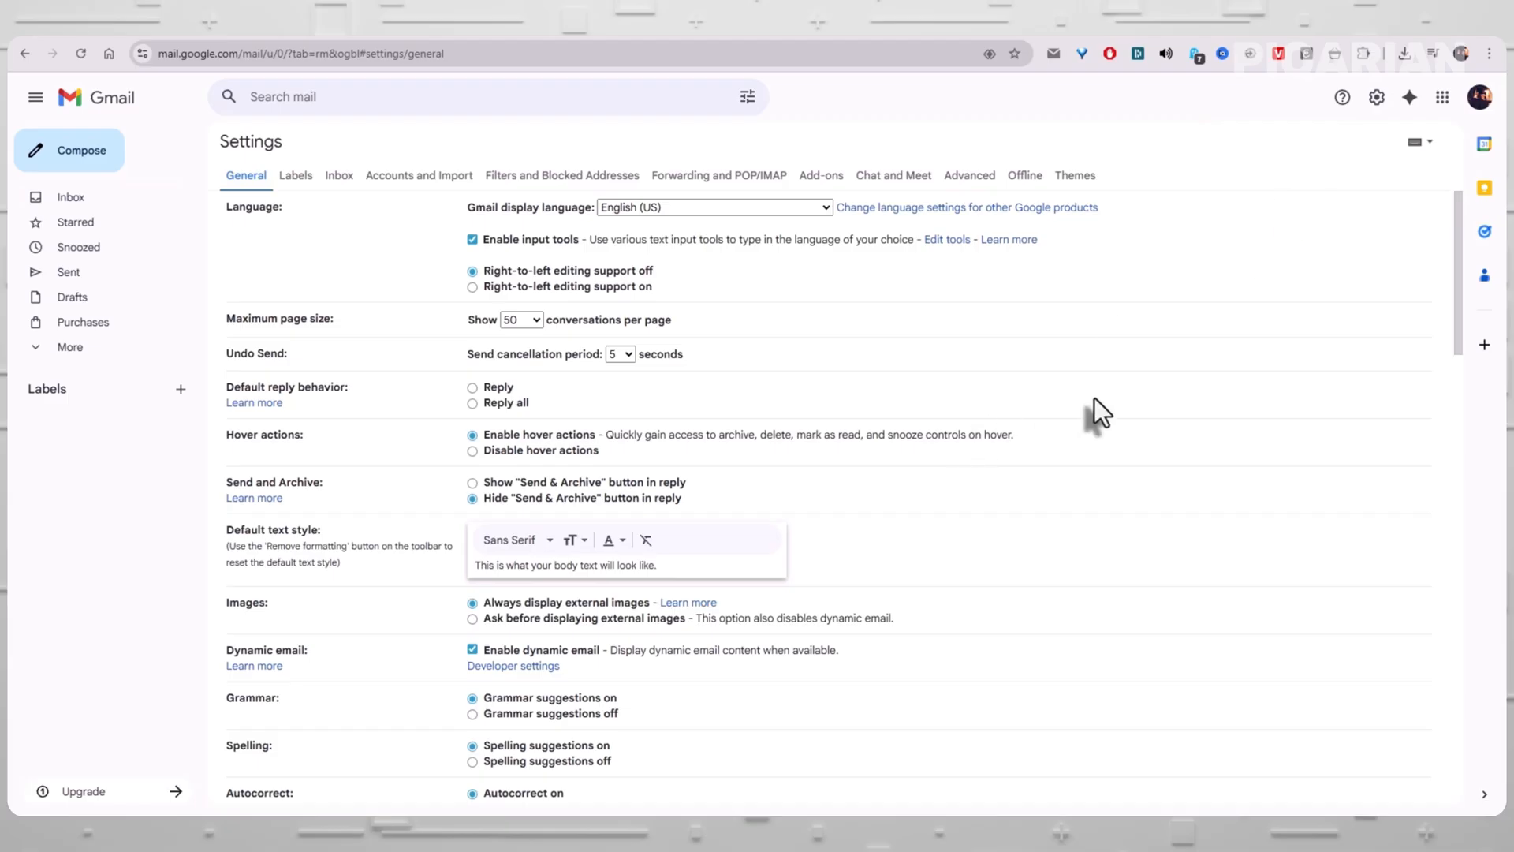
pyautogui.moveTo(994, 430)
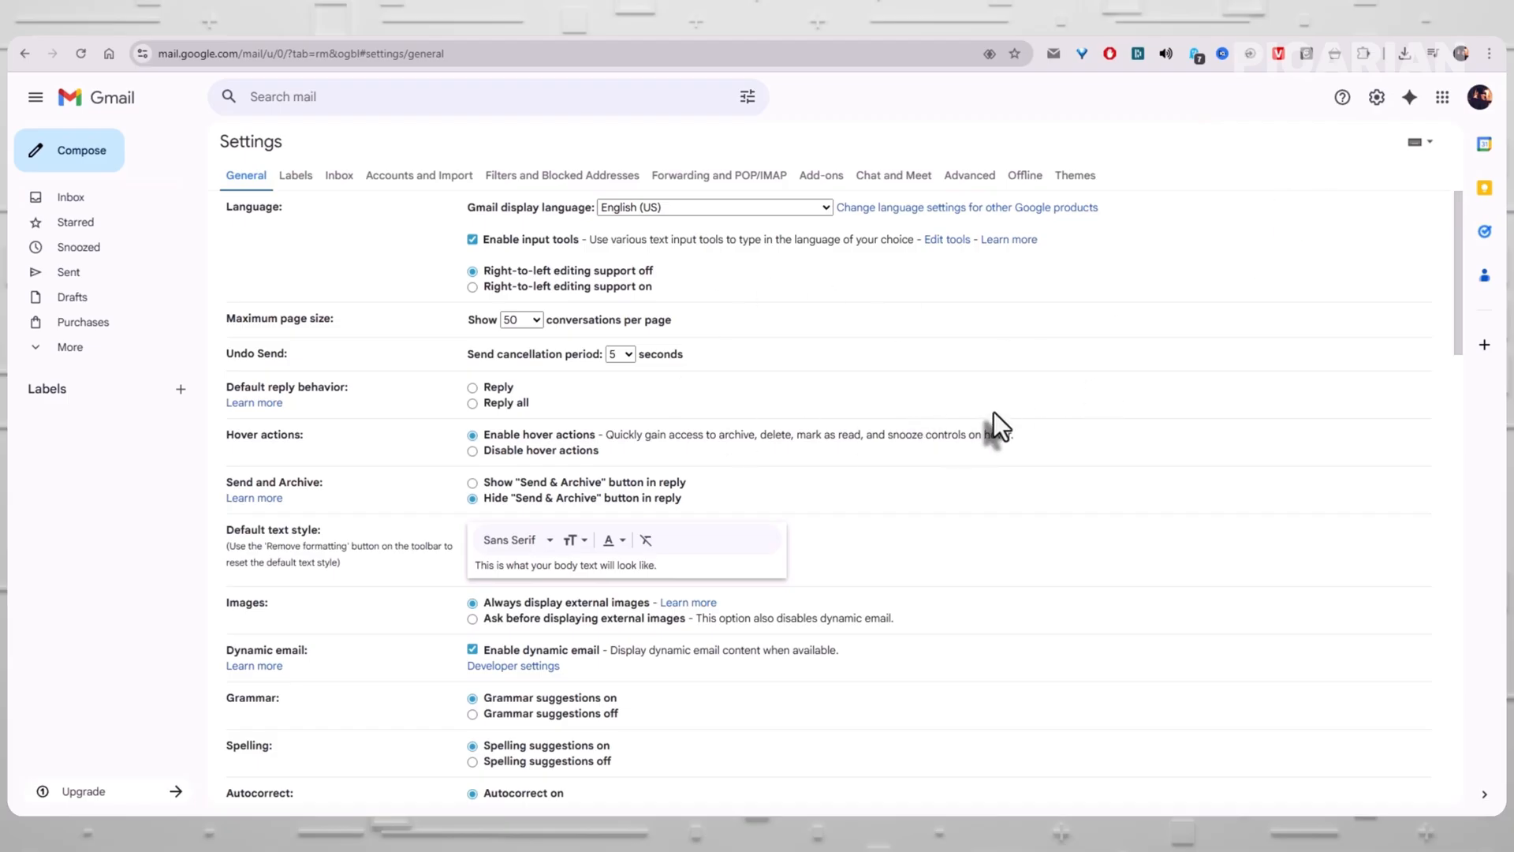
pyautogui.scroll(-3)
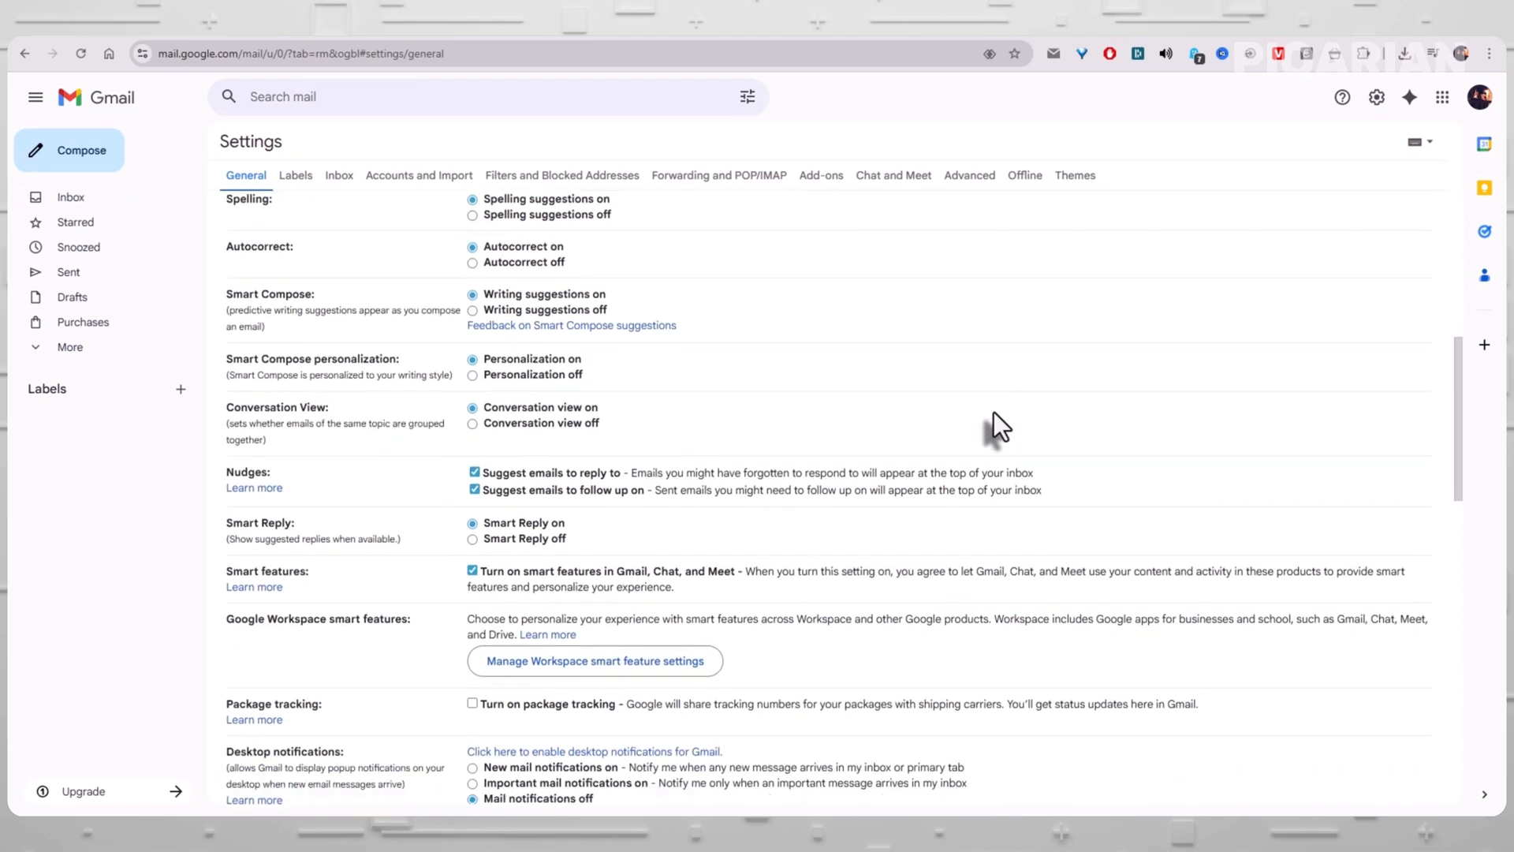
pyautogui.scroll(-3)
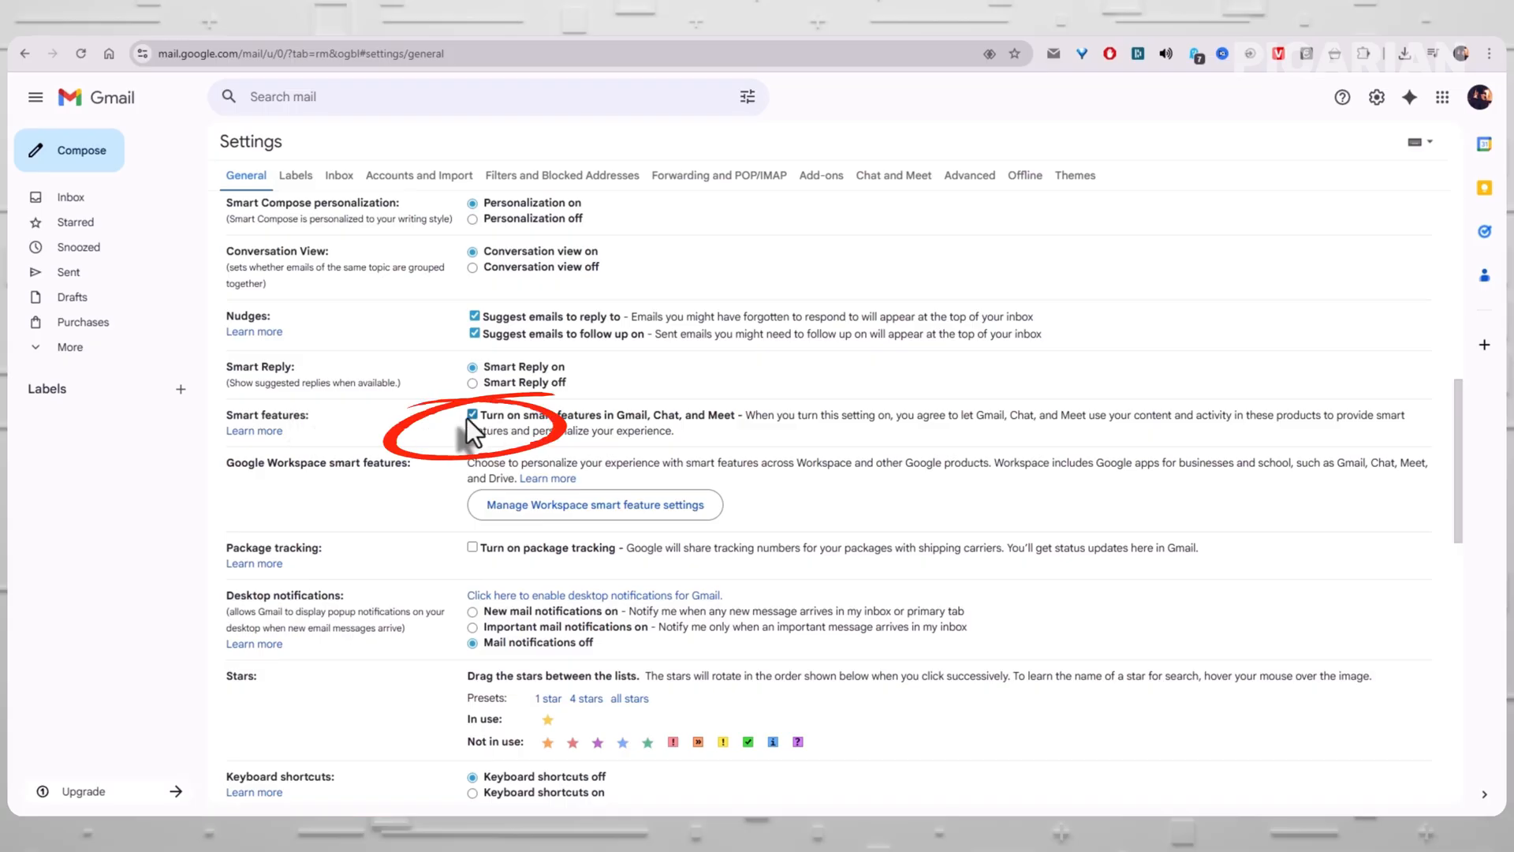
pyautogui.moveTo(671, 432)
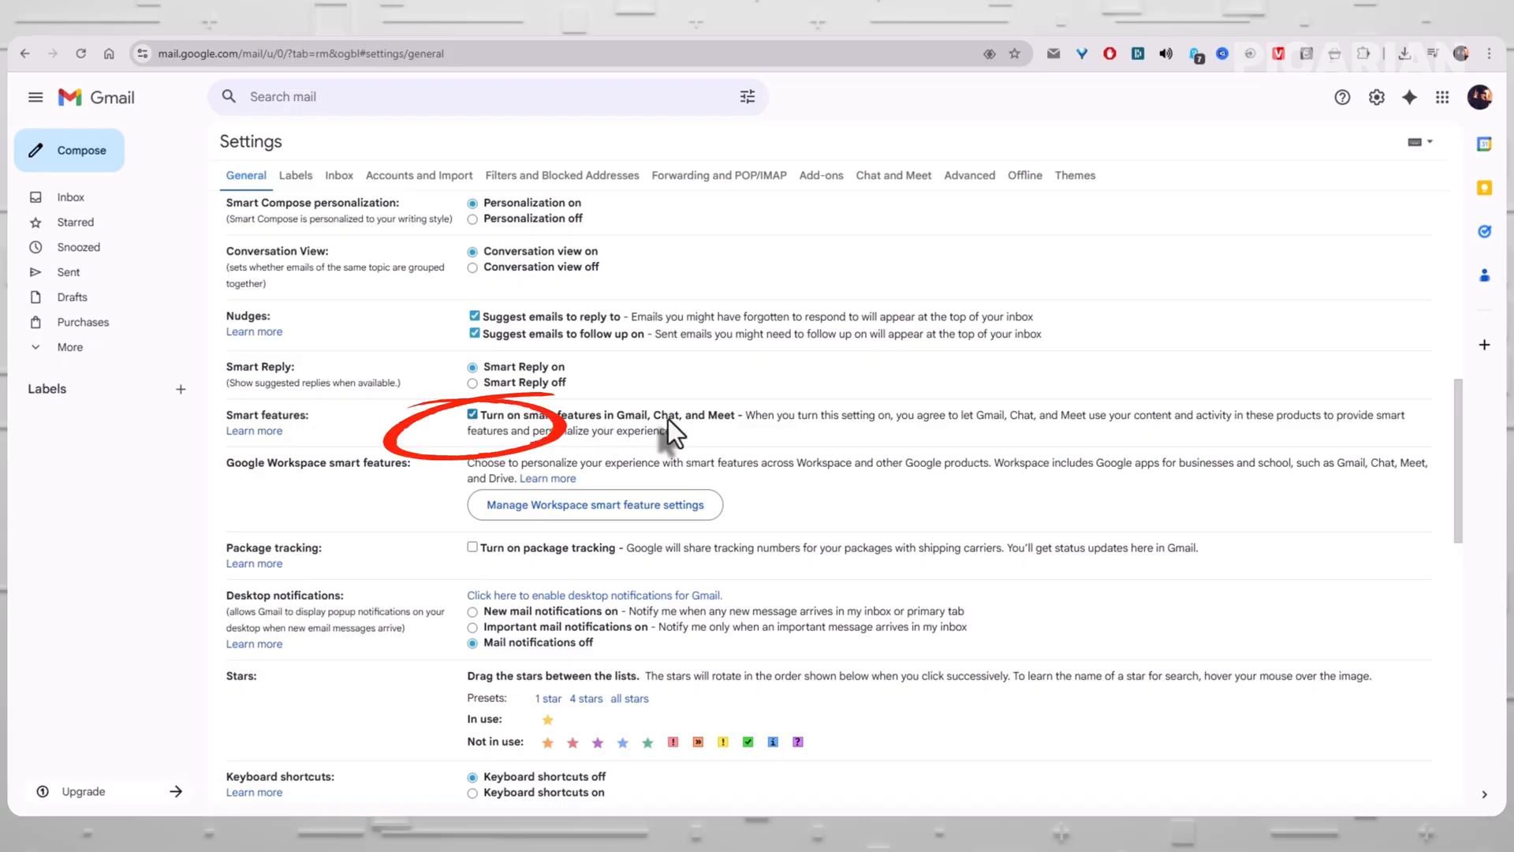
pyautogui.moveTo(473, 428)
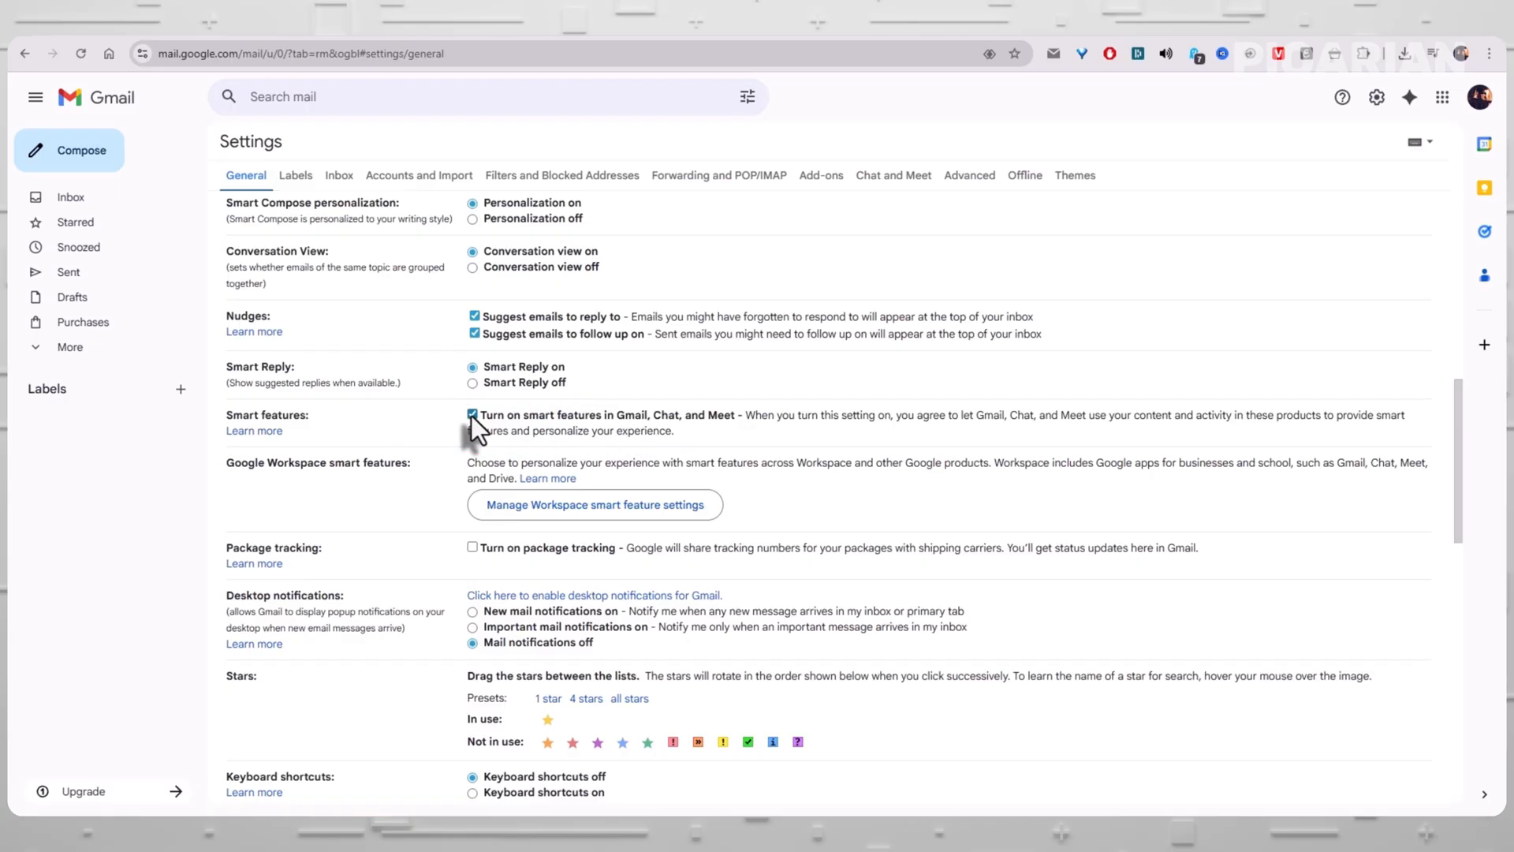
# Step: Uncheck smart features in Gmail, Chat, and Meet, reload, and reopen quick settings
pyautogui.click(473, 415)
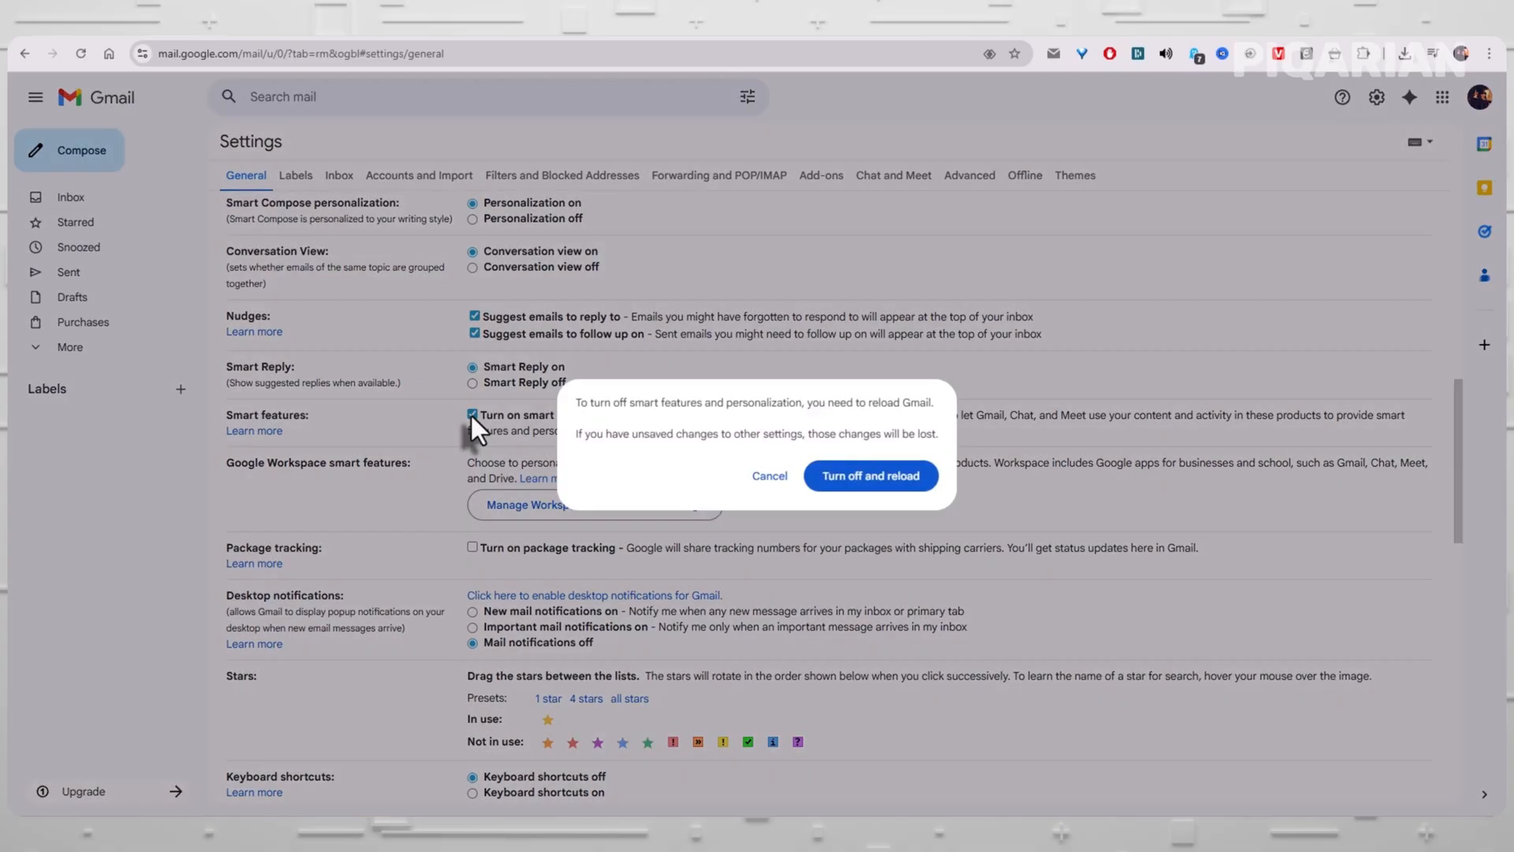
pyautogui.click(769, 475)
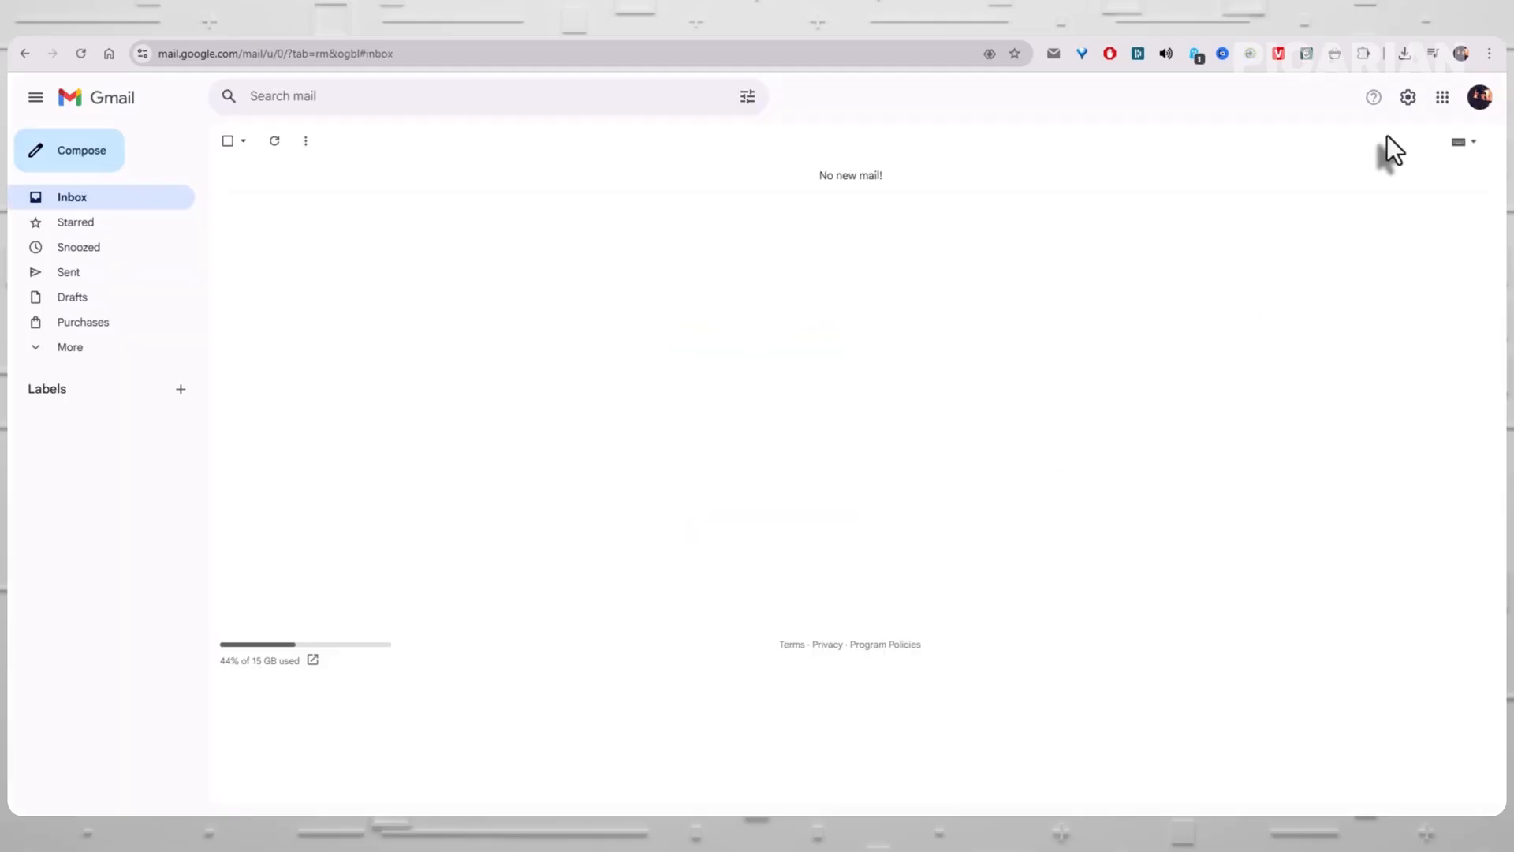
pyautogui.click(1407, 96)
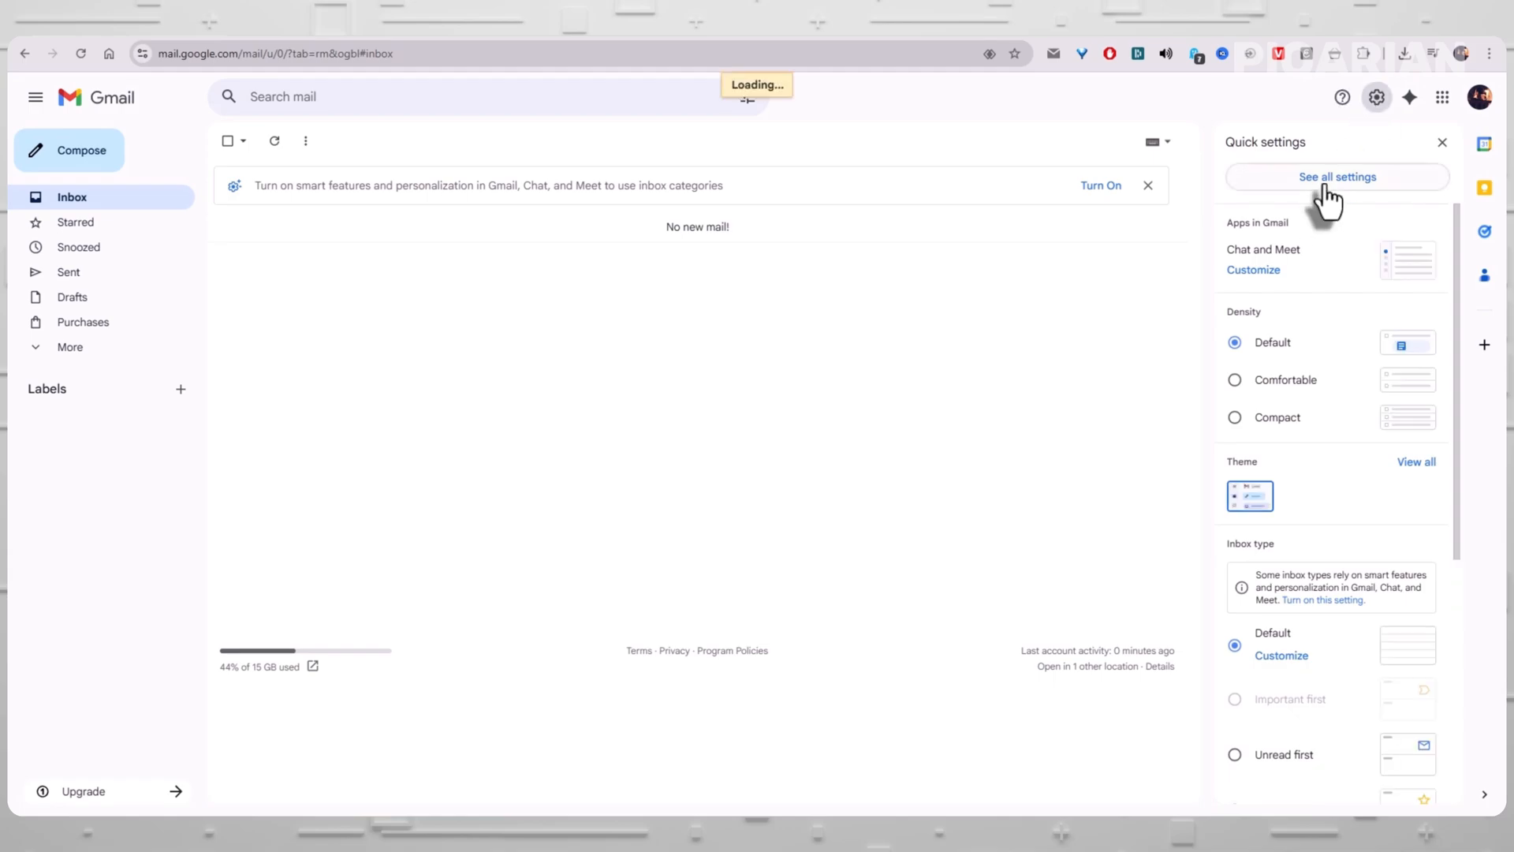
pyautogui.click(1337, 177)
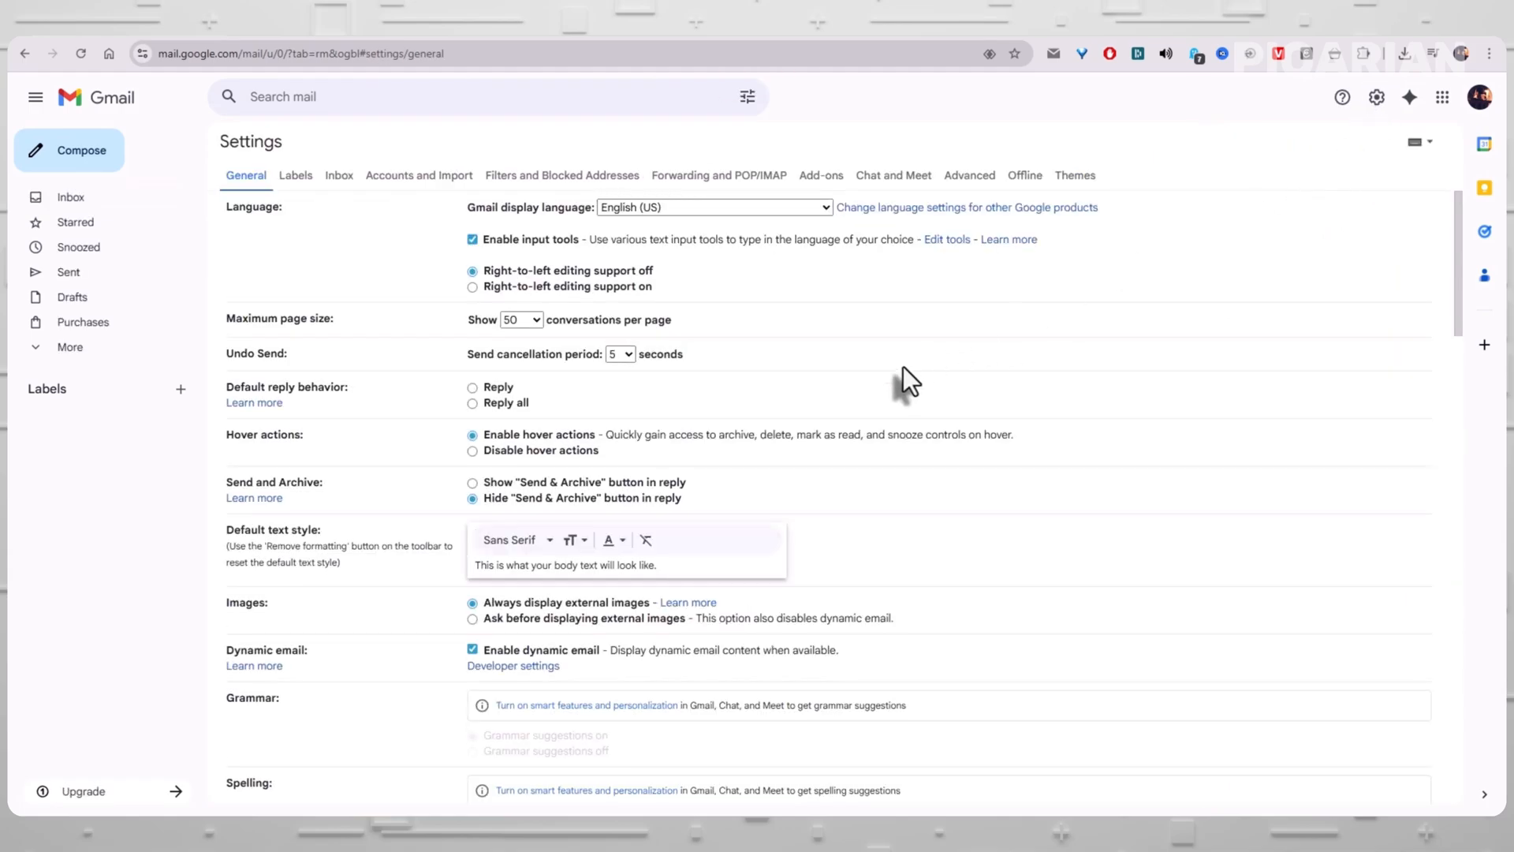
pyautogui.scroll(-3)
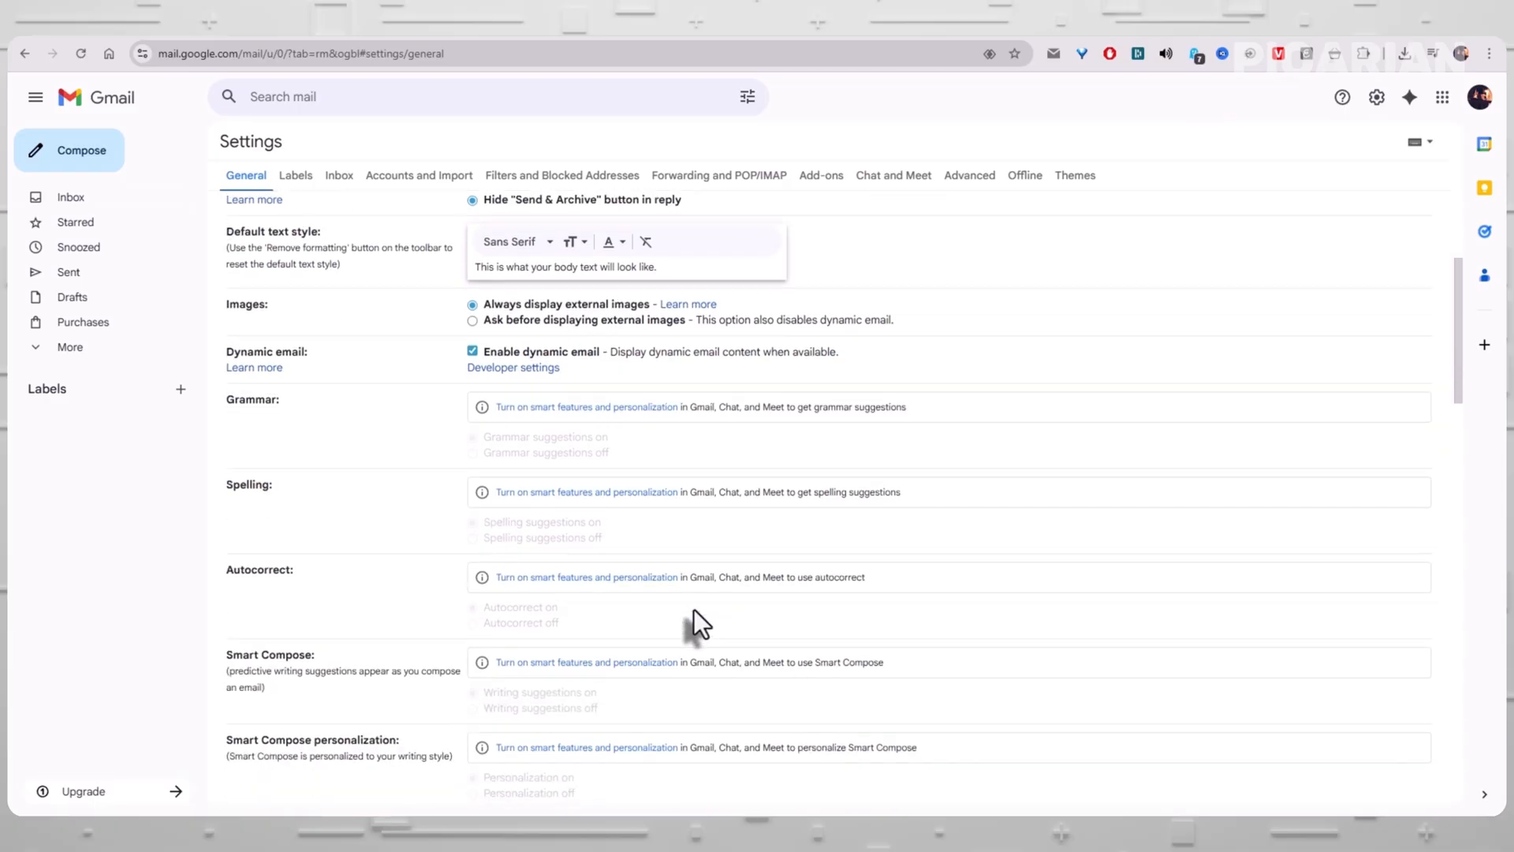
pyautogui.scroll(-3)
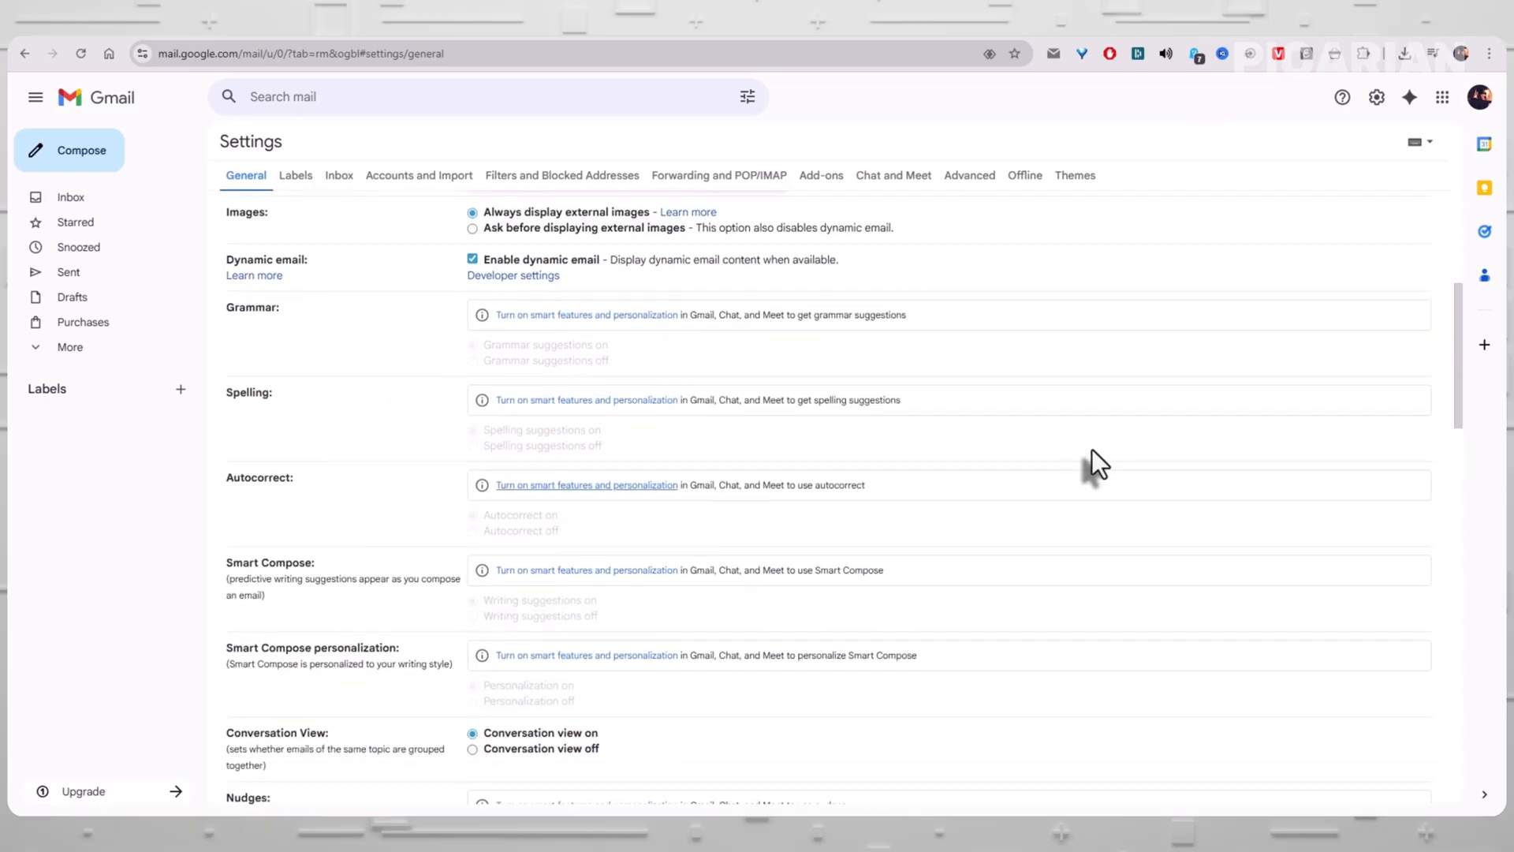
pyautogui.scroll(-3)
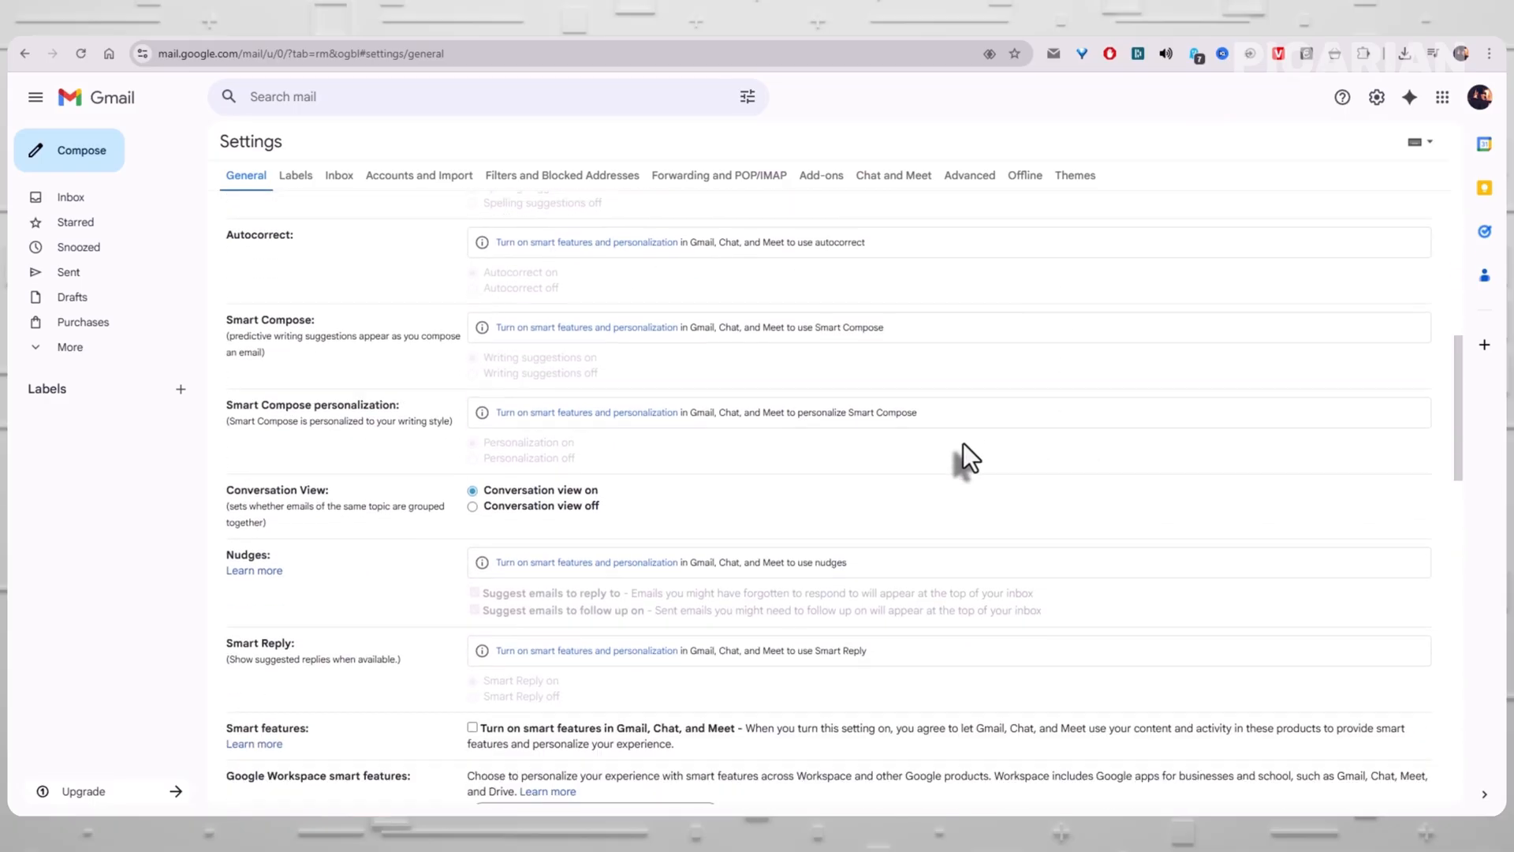
pyautogui.scroll(-3)
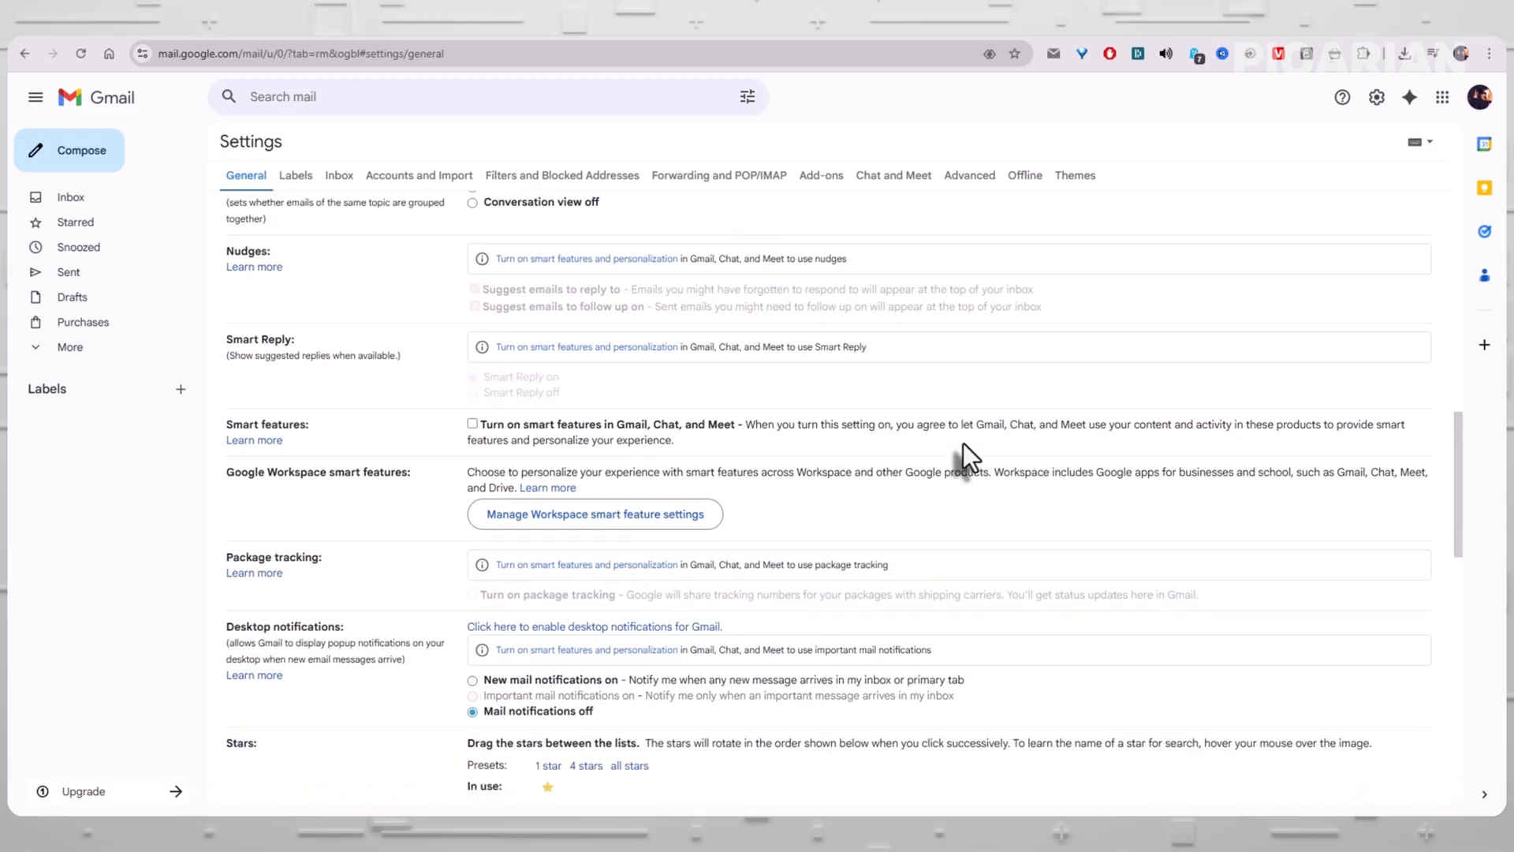
pyautogui.scroll(-3)
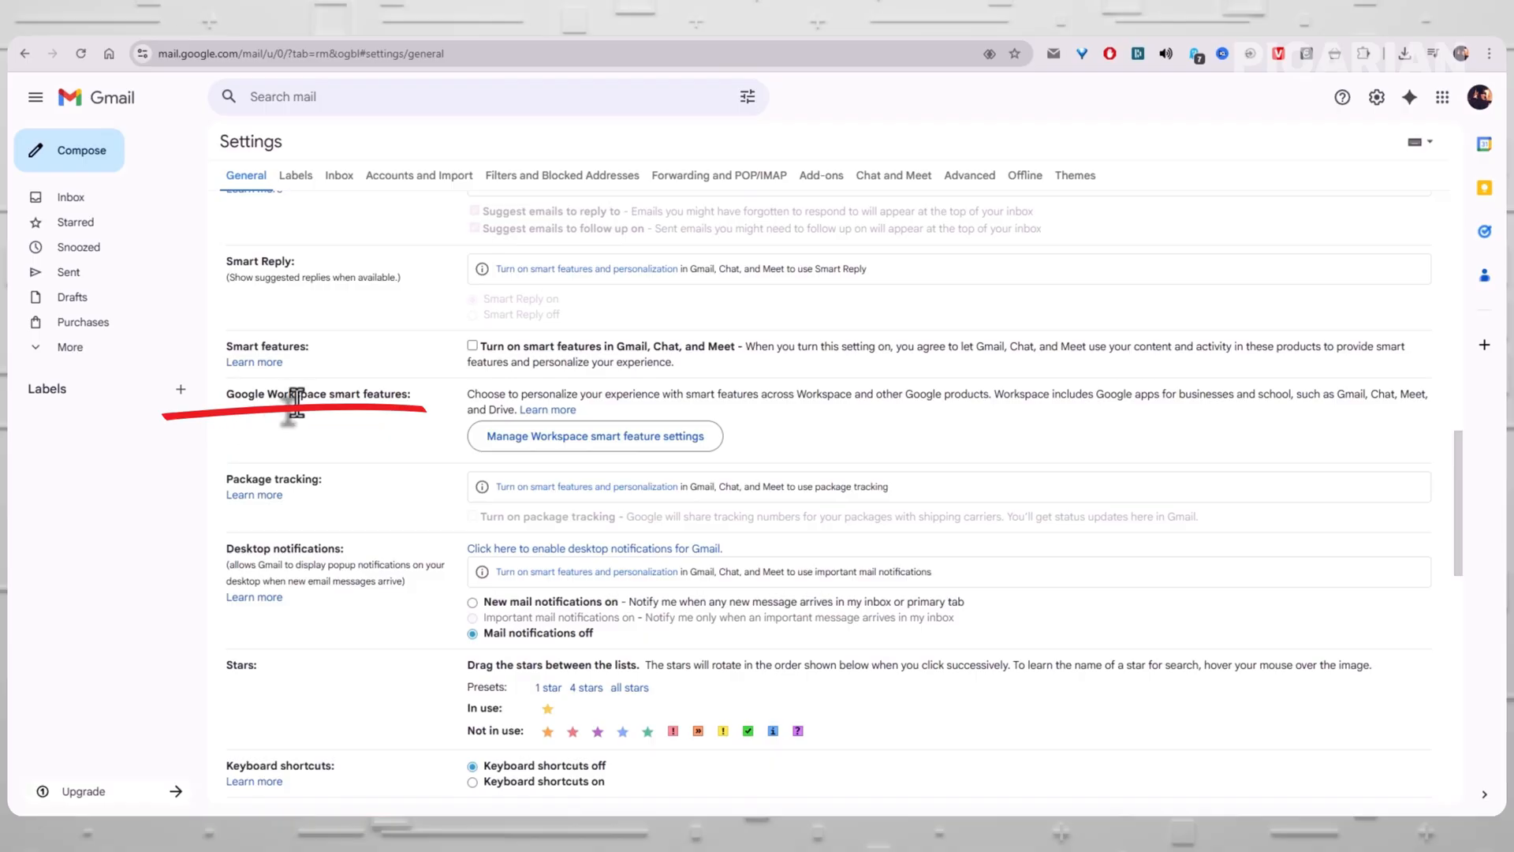
pyautogui.moveTo(381, 420)
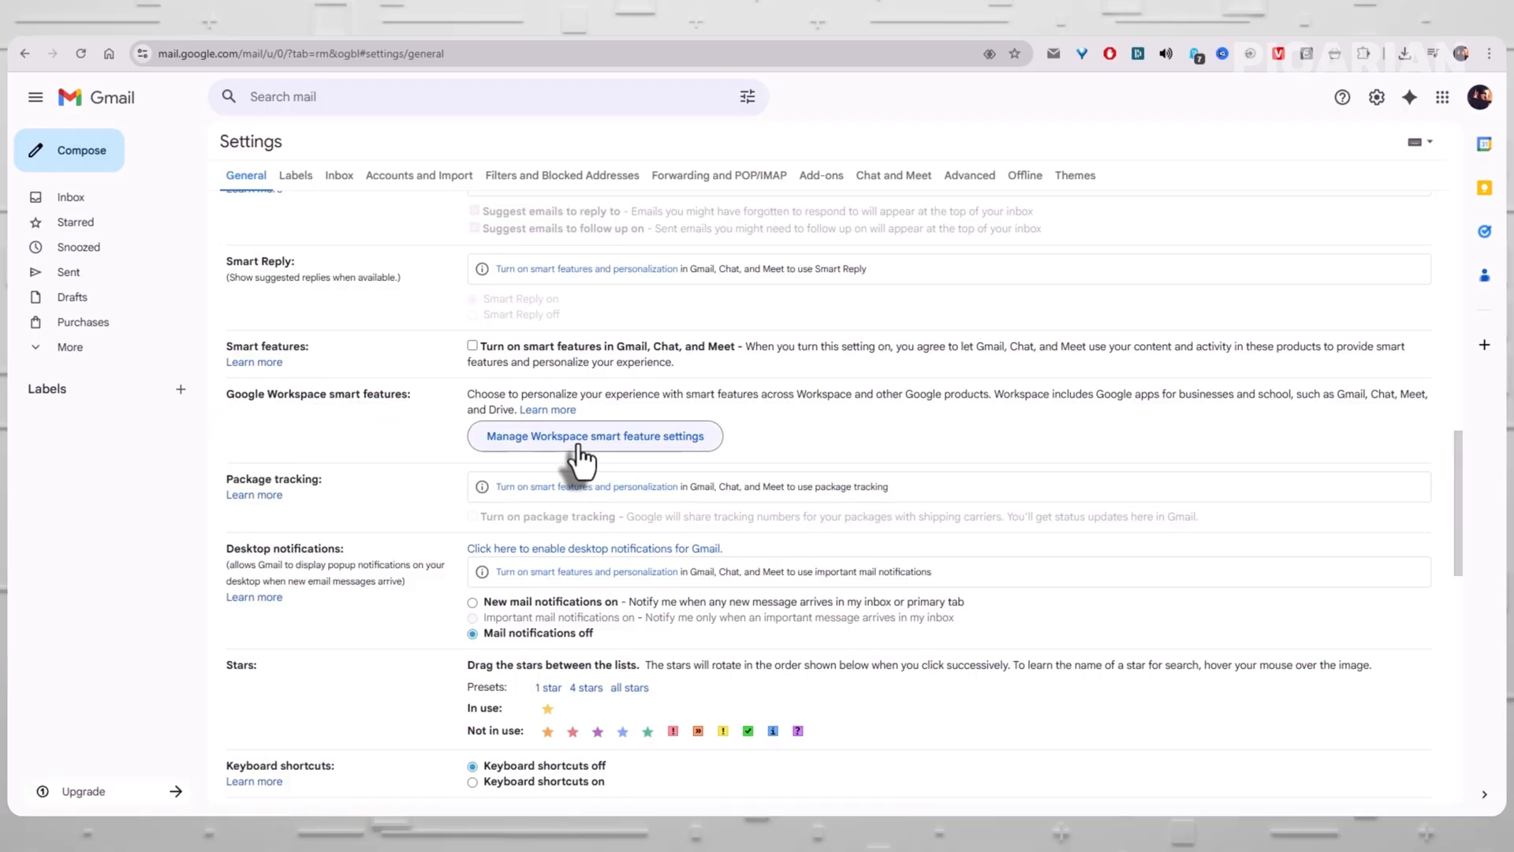
pyautogui.moveTo(545, 469)
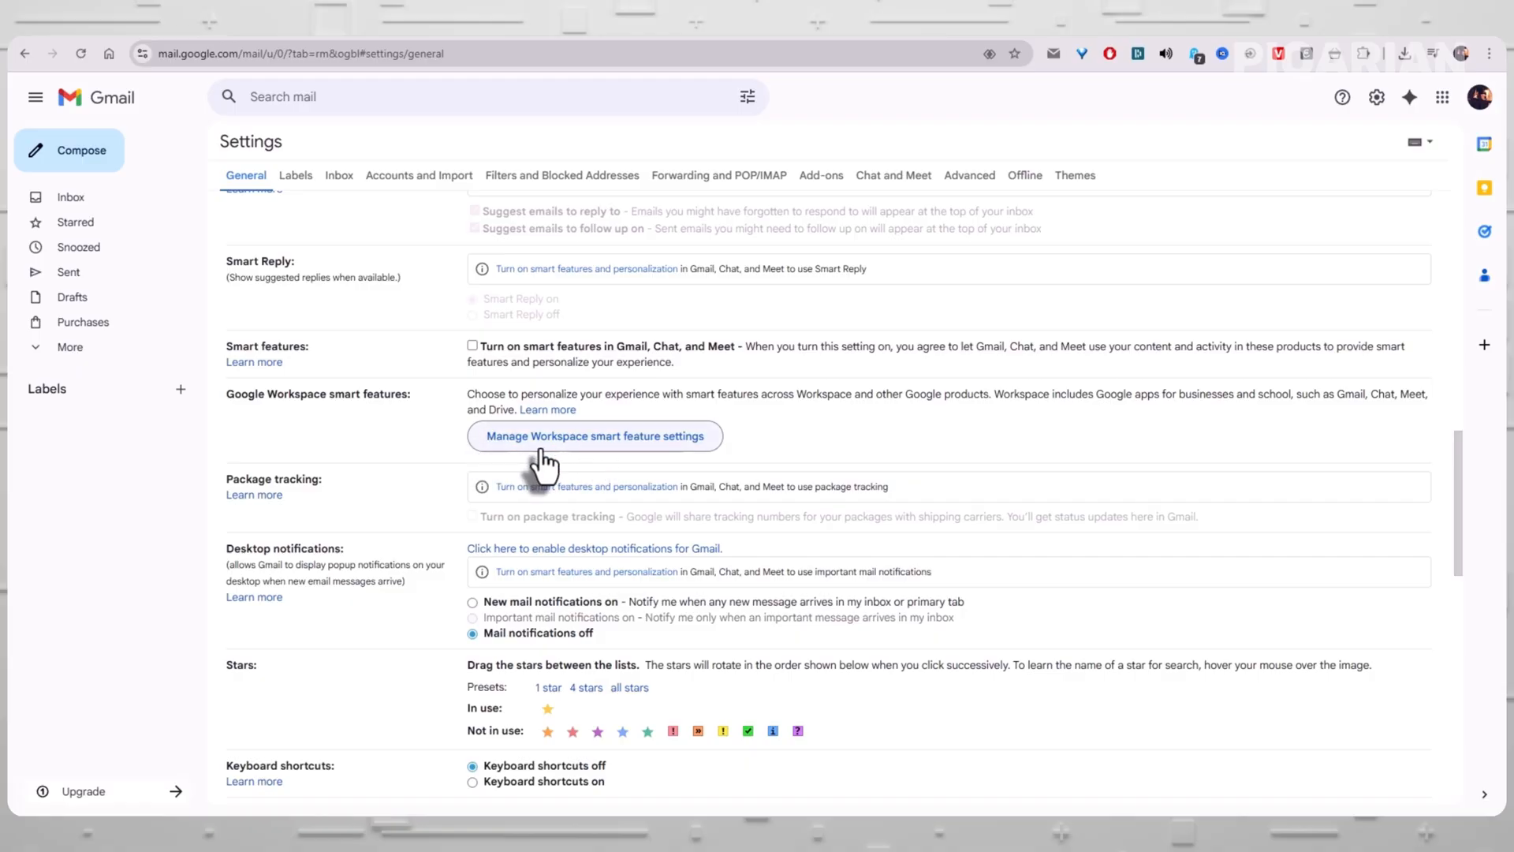
pyautogui.moveTo(628, 454)
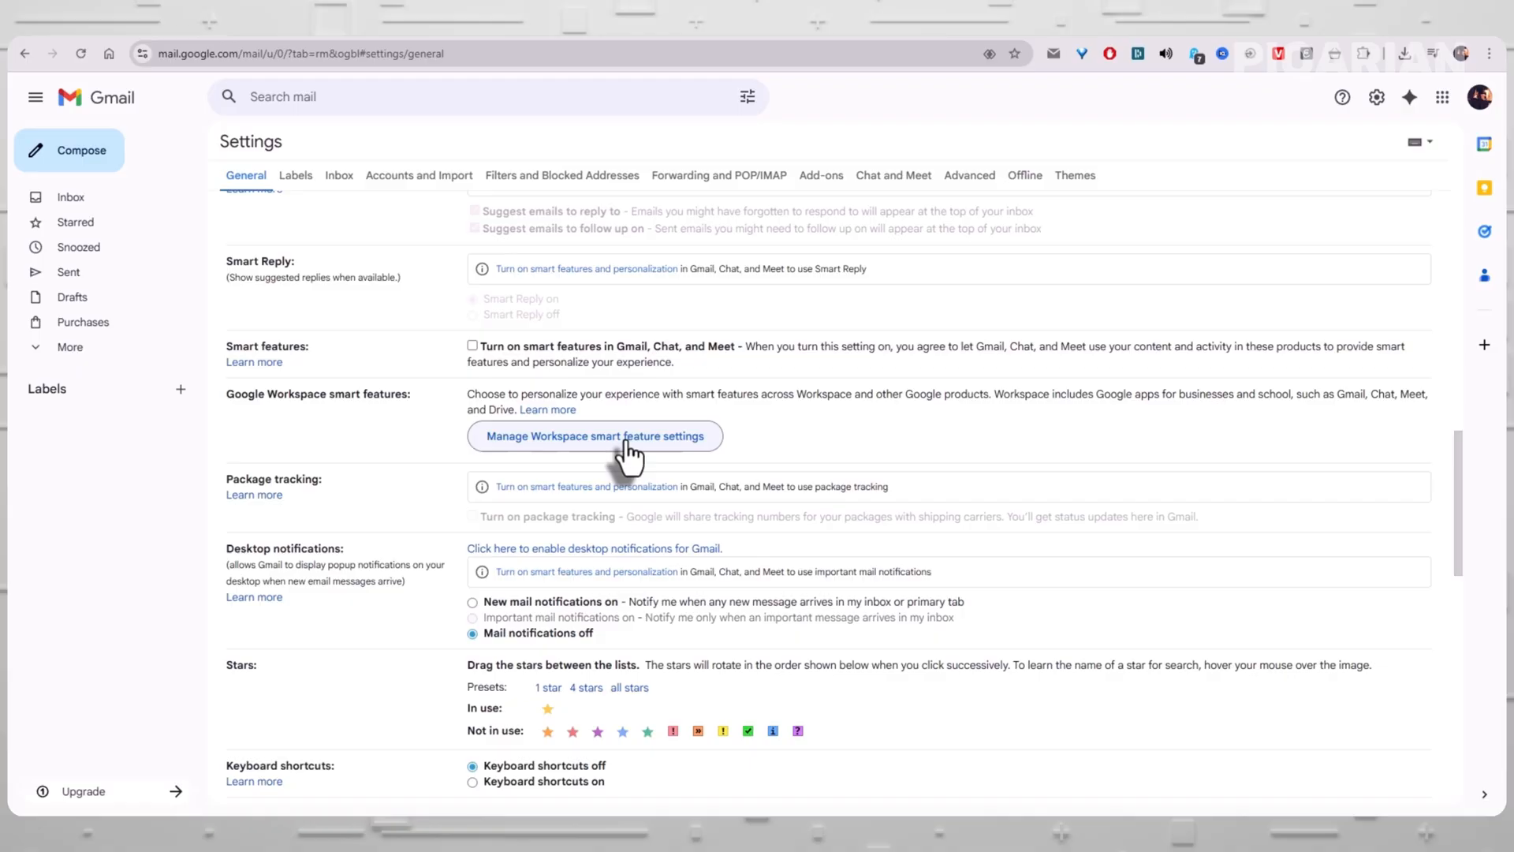
pyautogui.moveTo(488, 454)
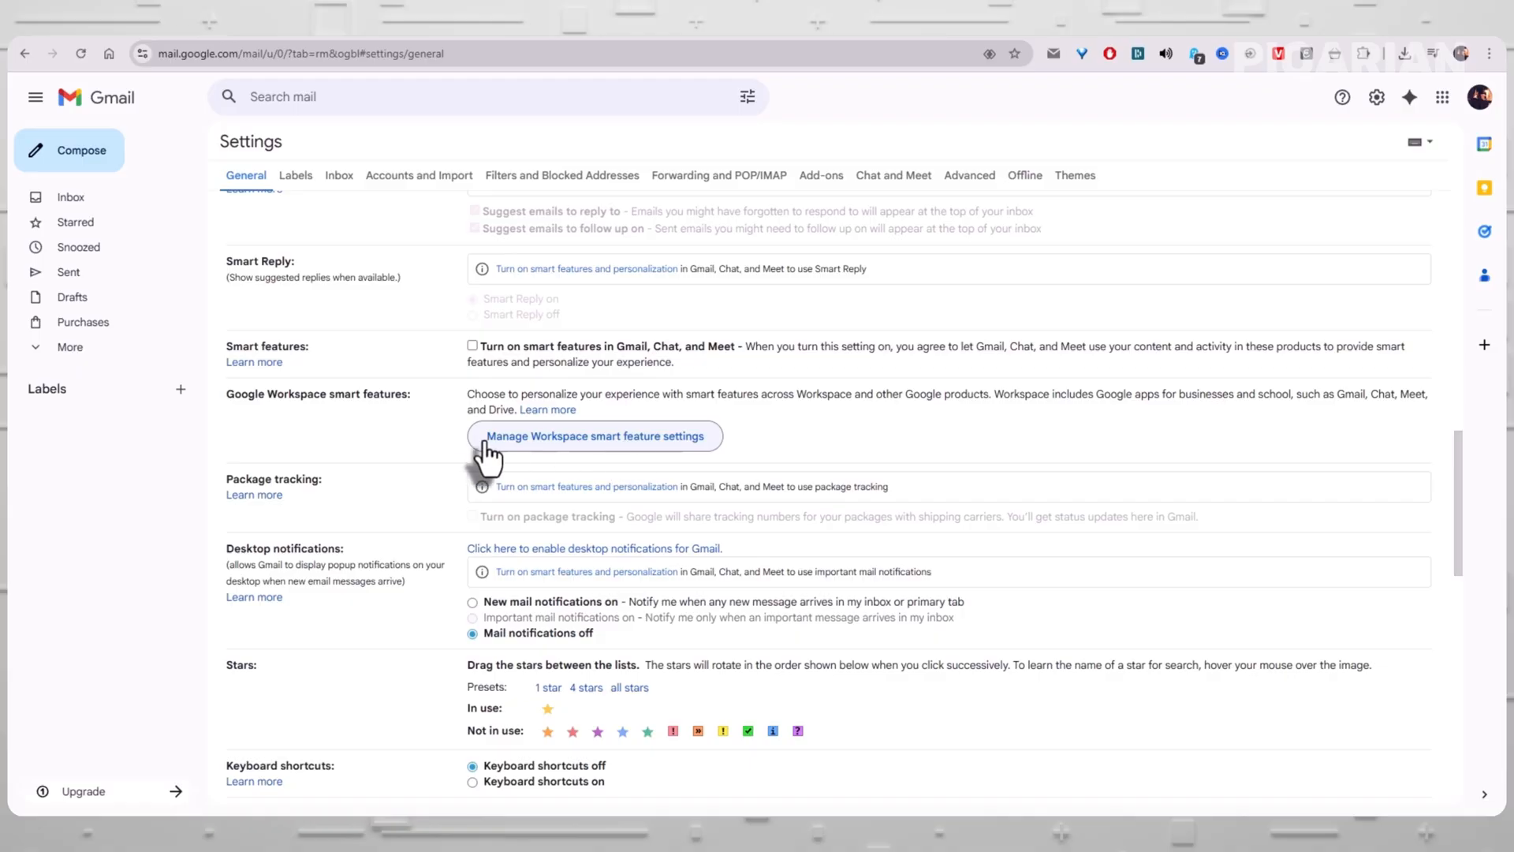
pyautogui.moveTo(589, 454)
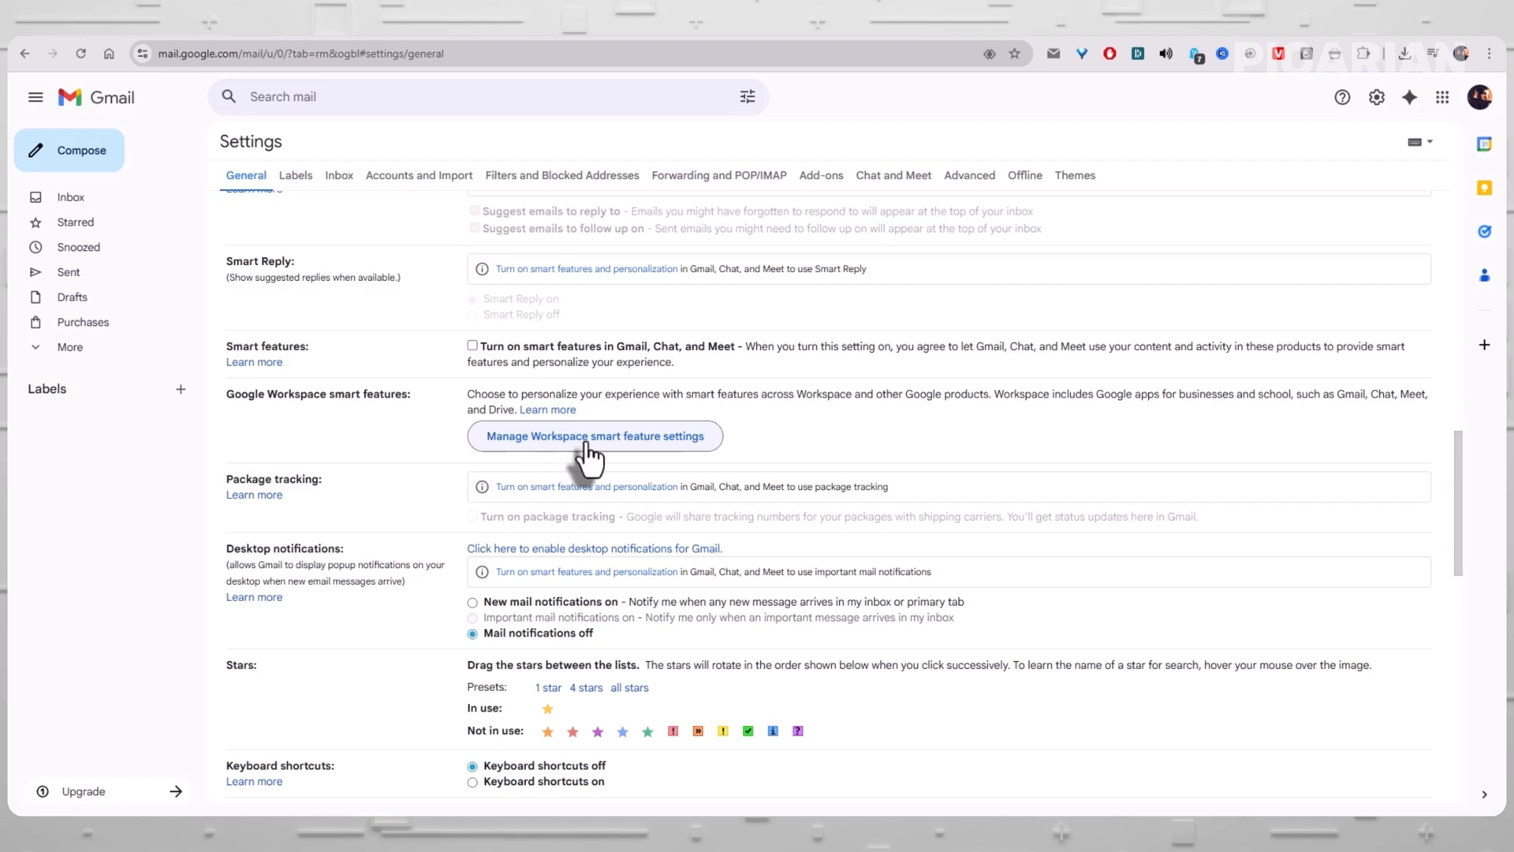
pyautogui.moveTo(632, 454)
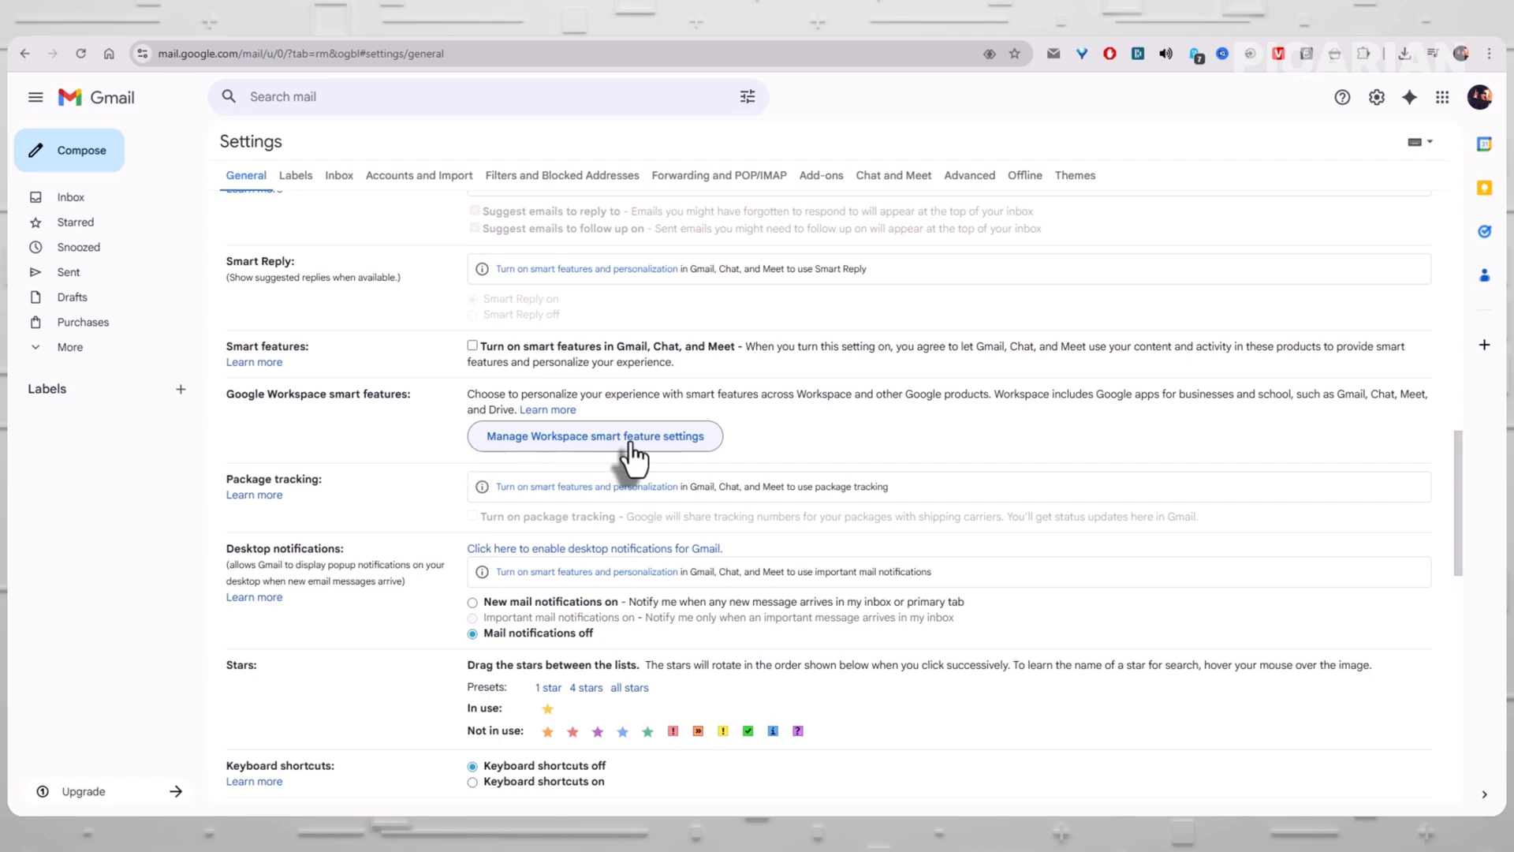
# Step: Open the Google Workspace smart features dialog from 'Manage Workspace smart feature settings'
pyautogui.click(595, 436)
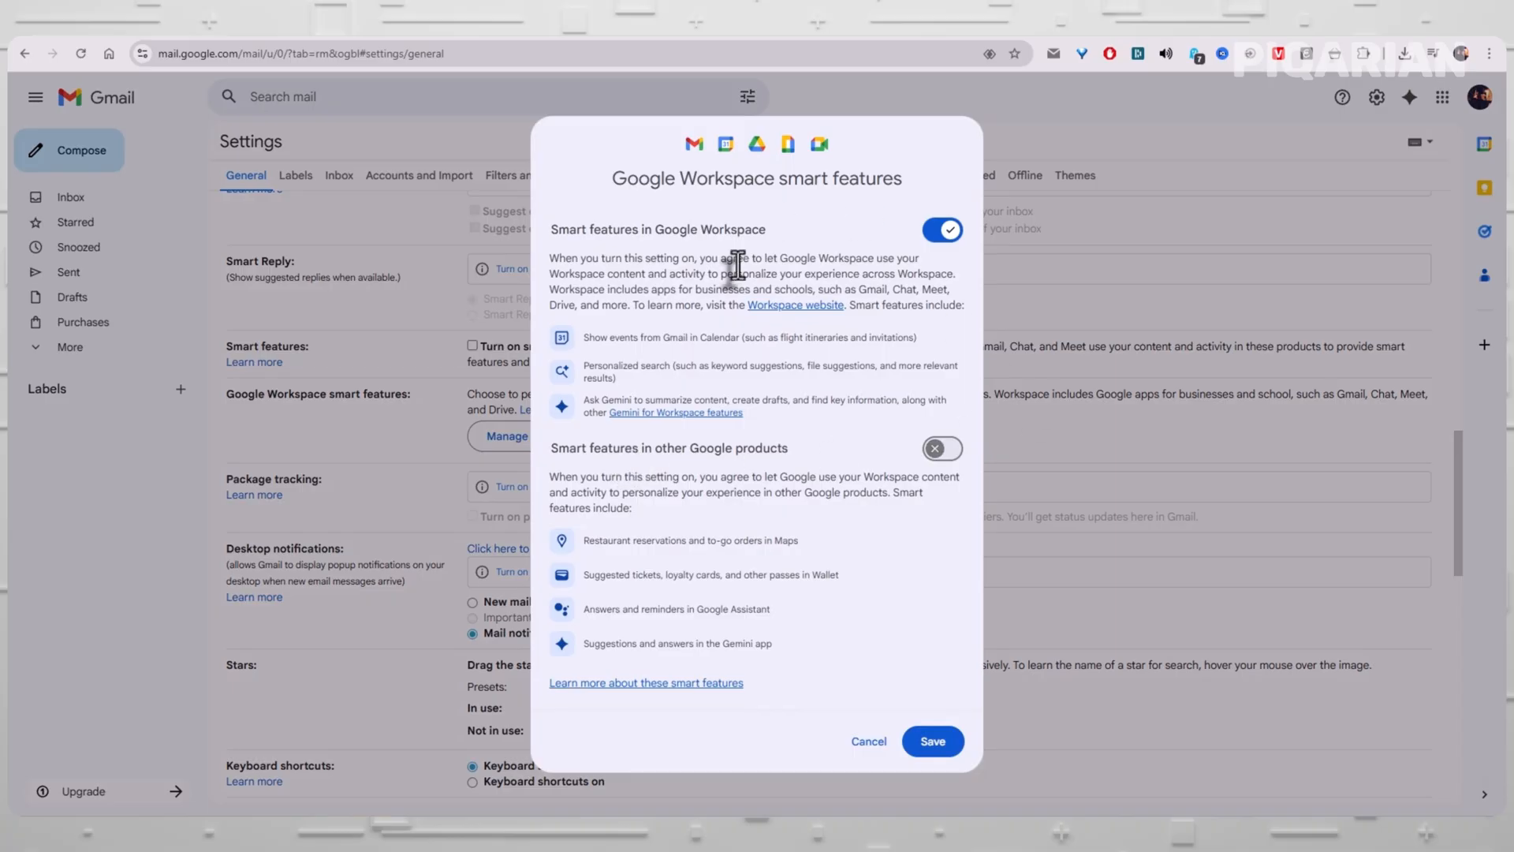
pyautogui.moveTo(679, 338)
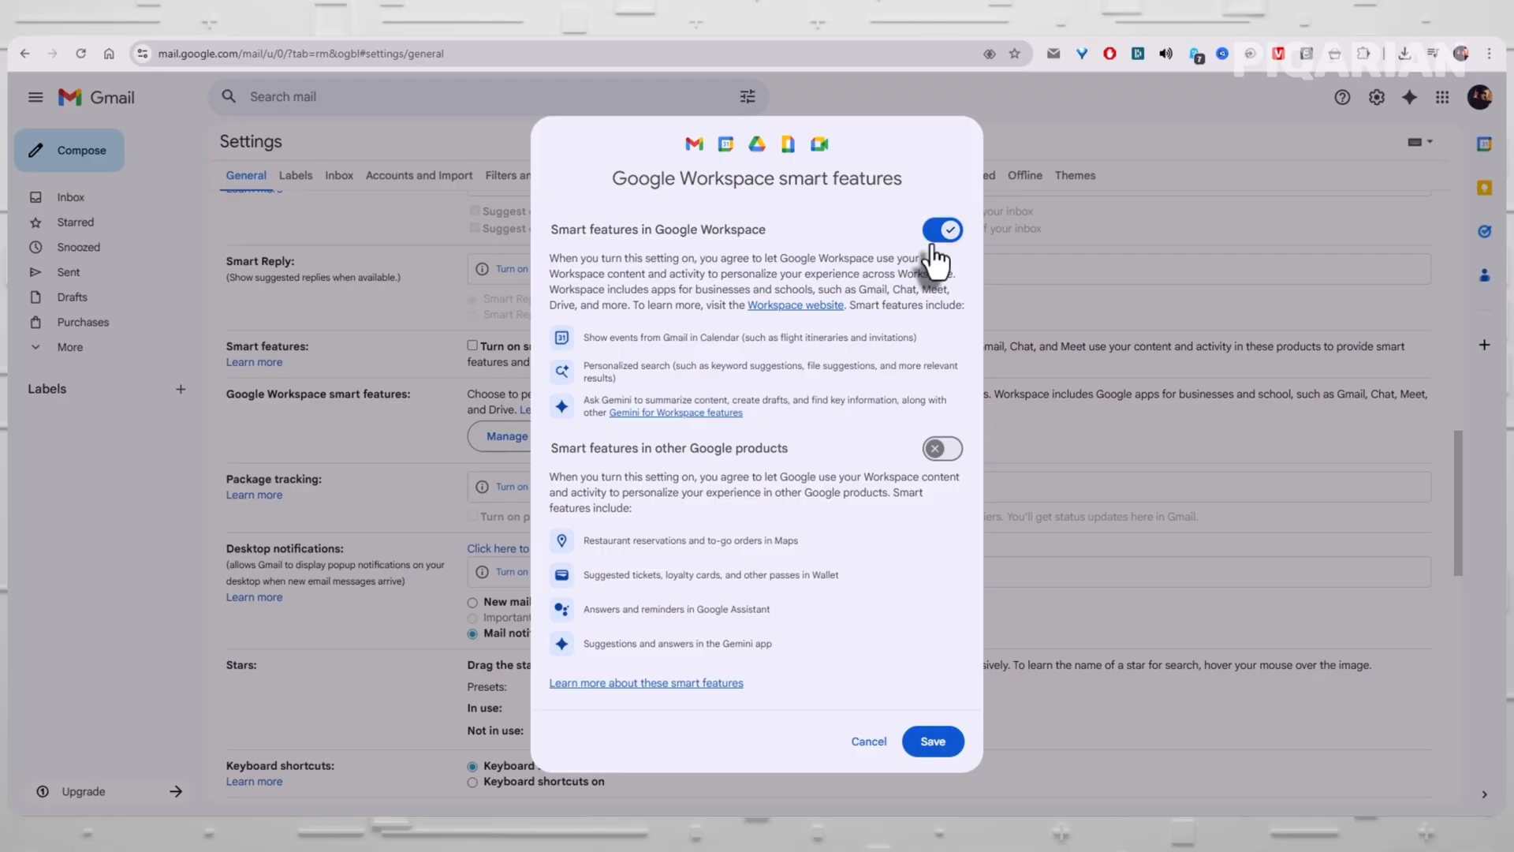
pyautogui.moveTo(681, 246)
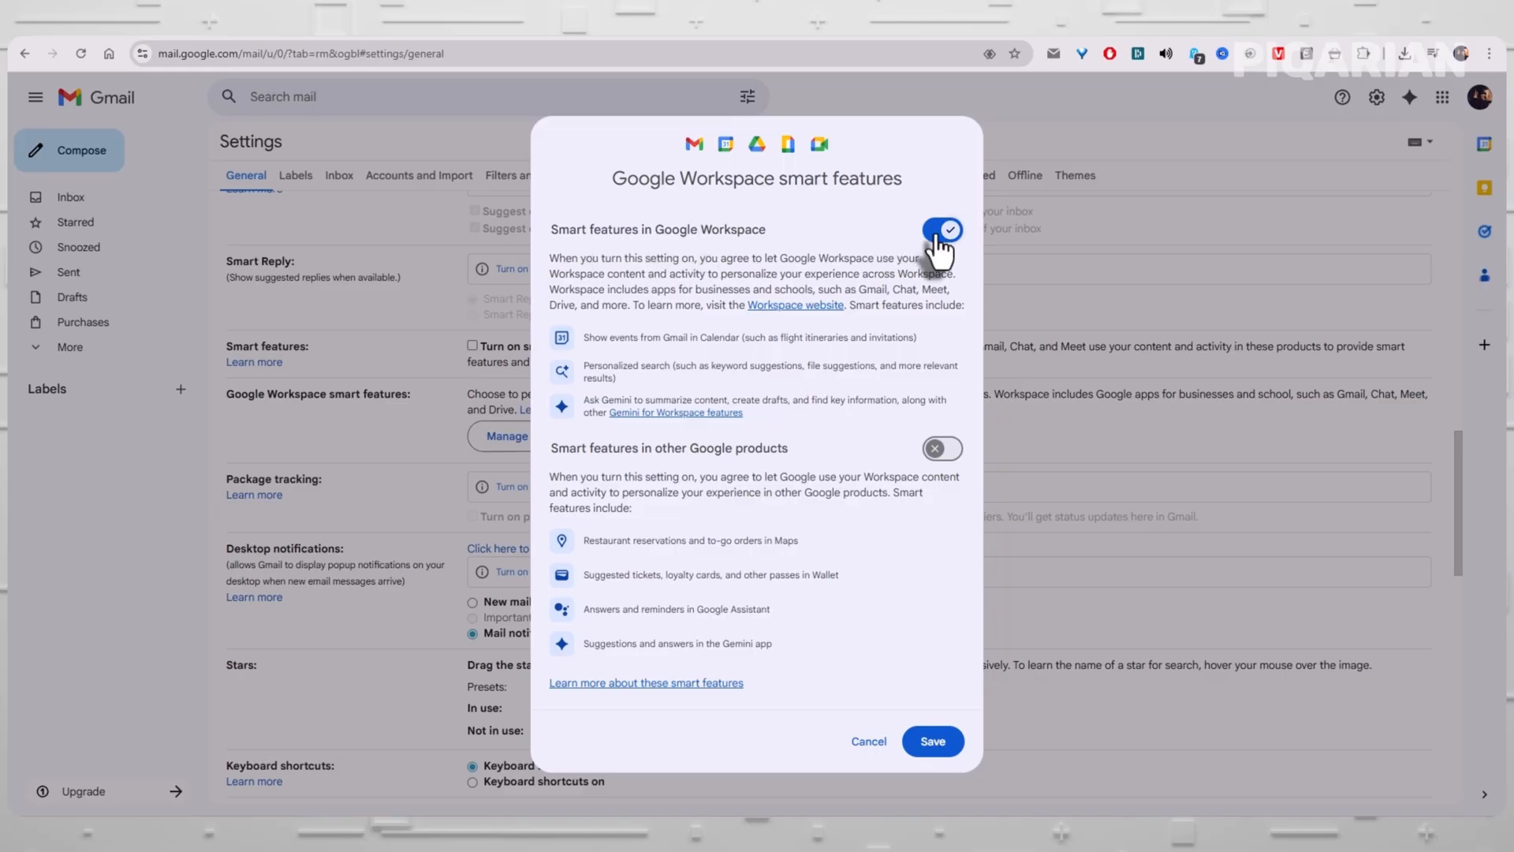
pyautogui.moveTo(942, 448)
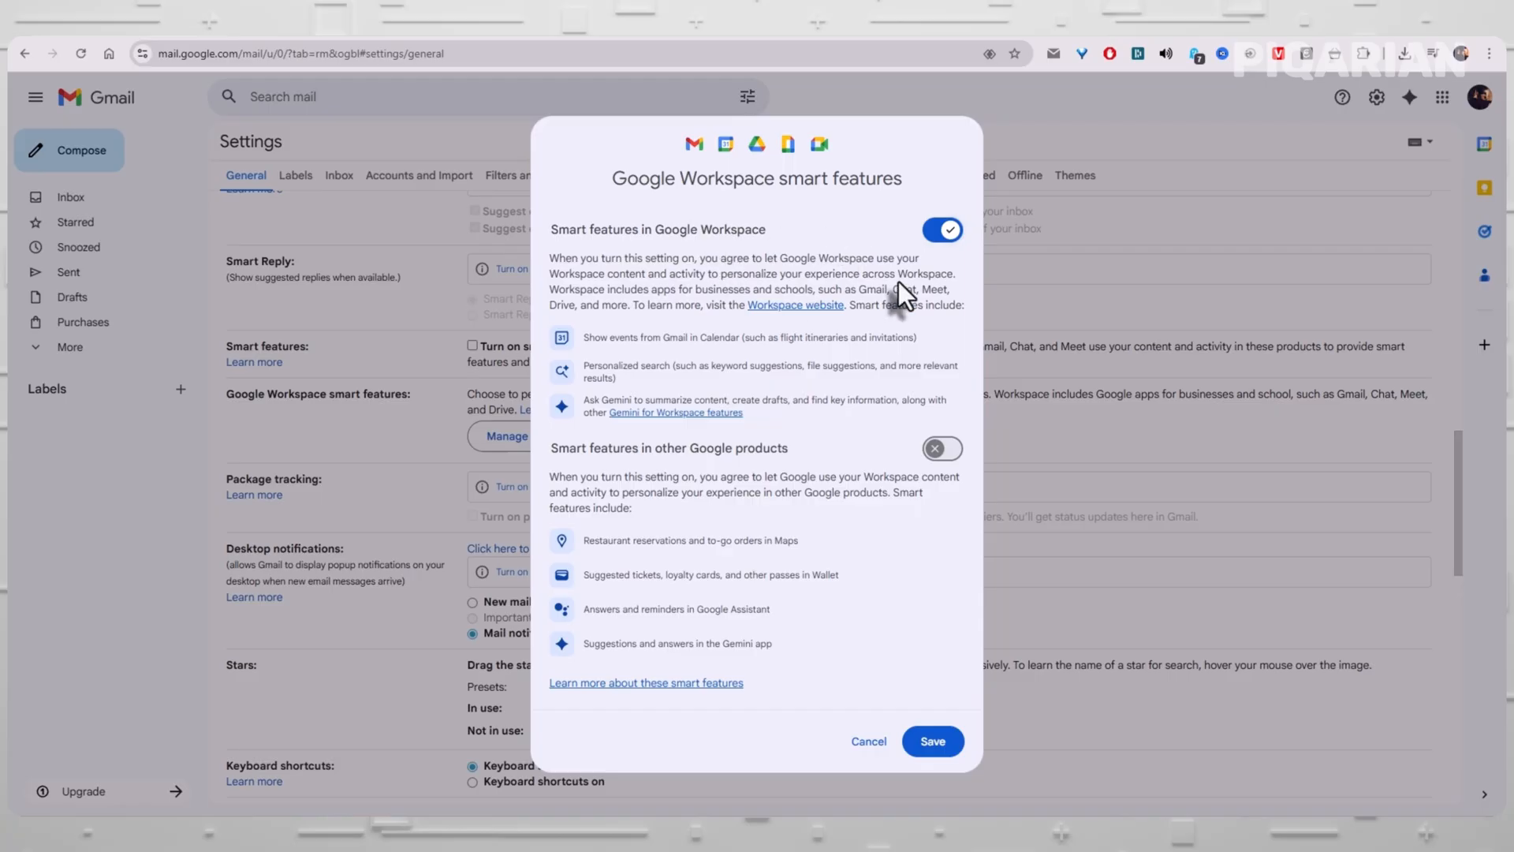
# Step: Switch off 'Smart features in Google Workspace' and save the dialog
pyautogui.click(942, 230)
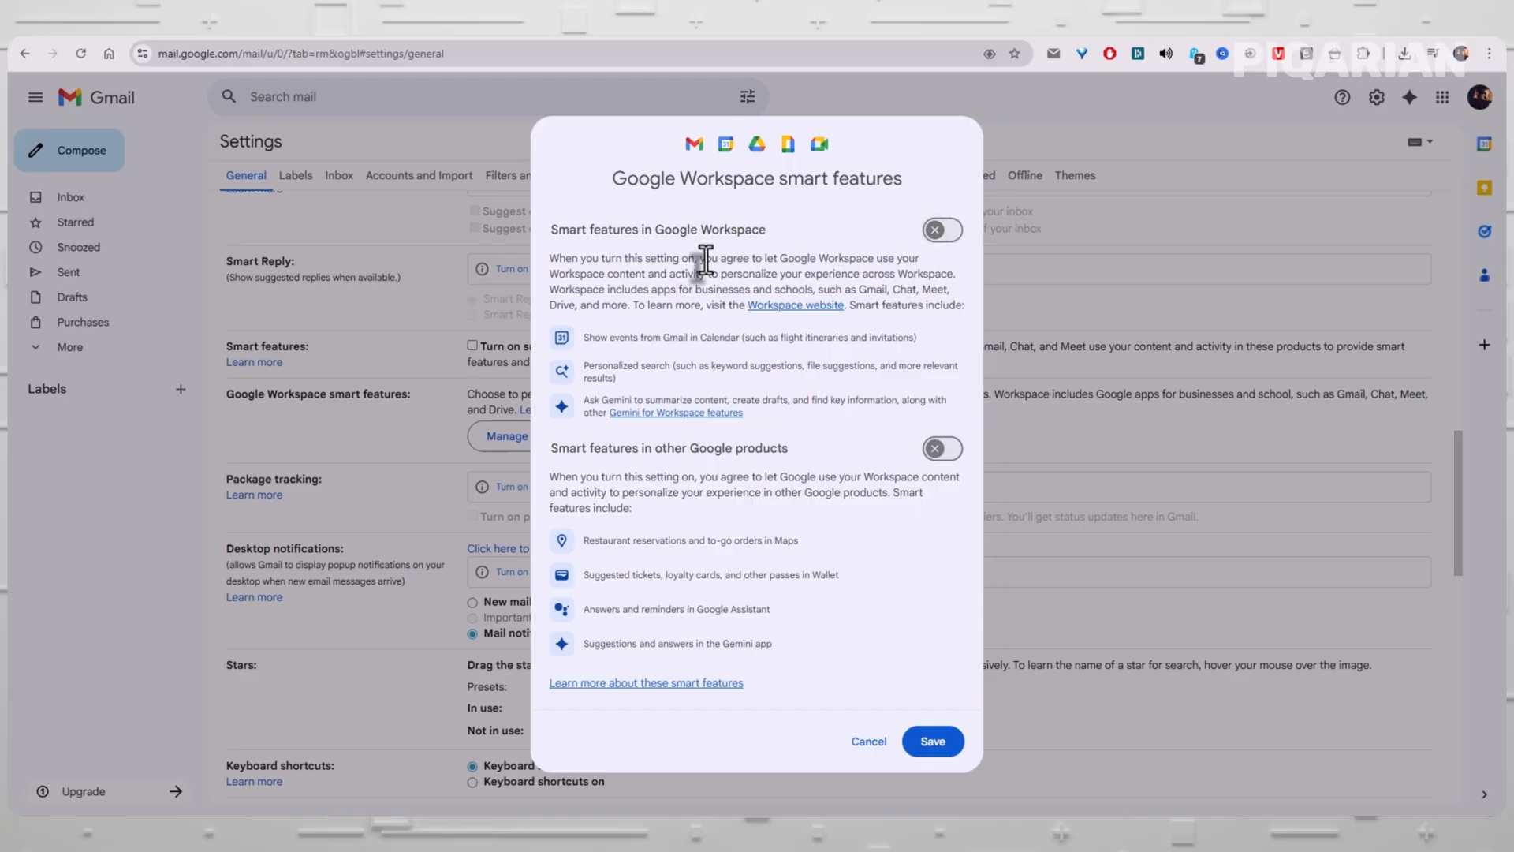
pyautogui.moveTo(976, 719)
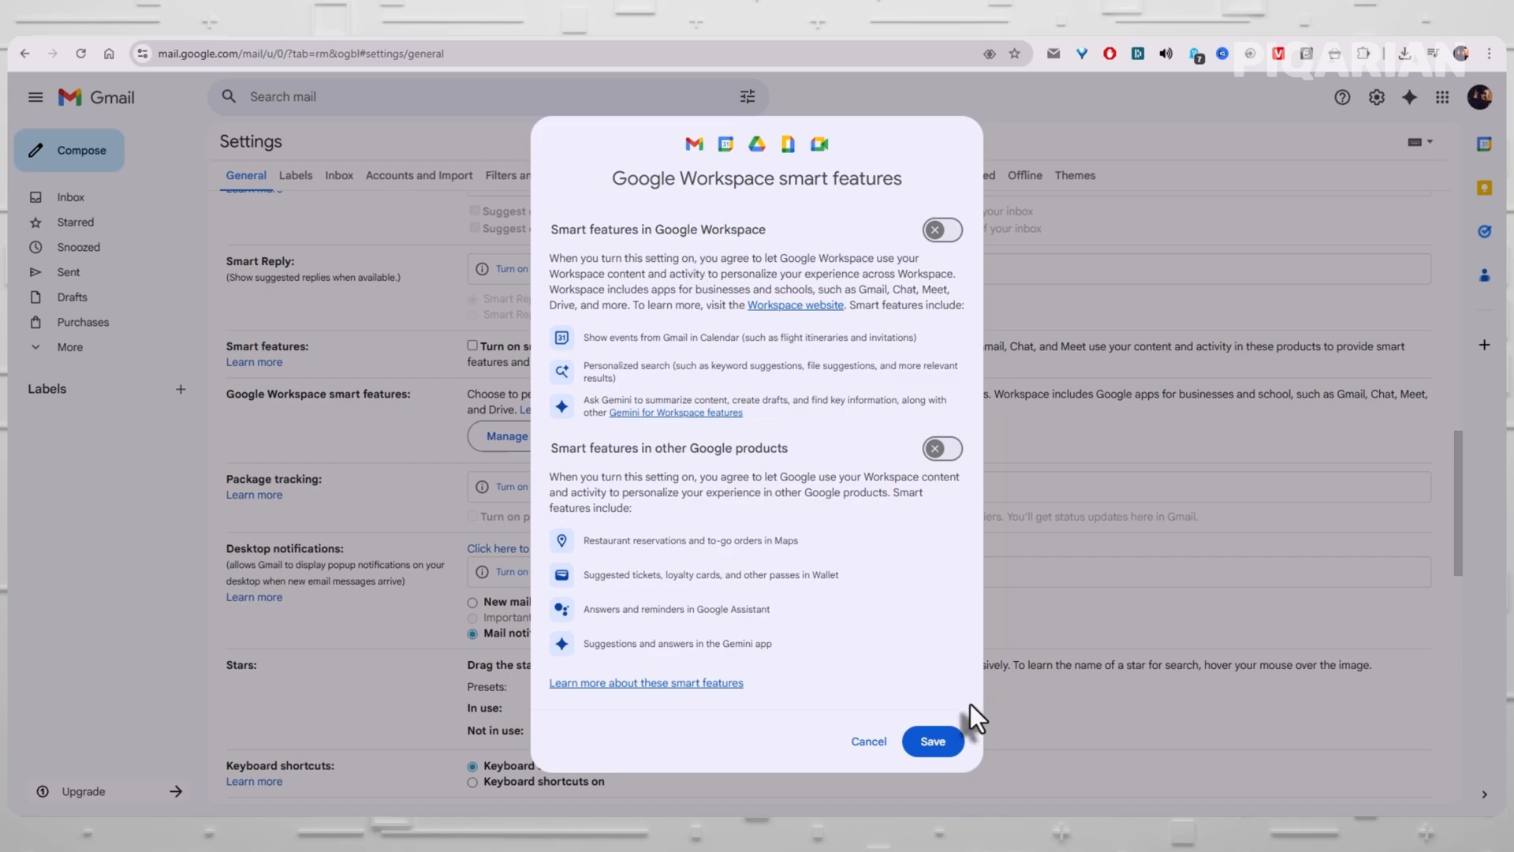
pyautogui.moveTo(910, 237)
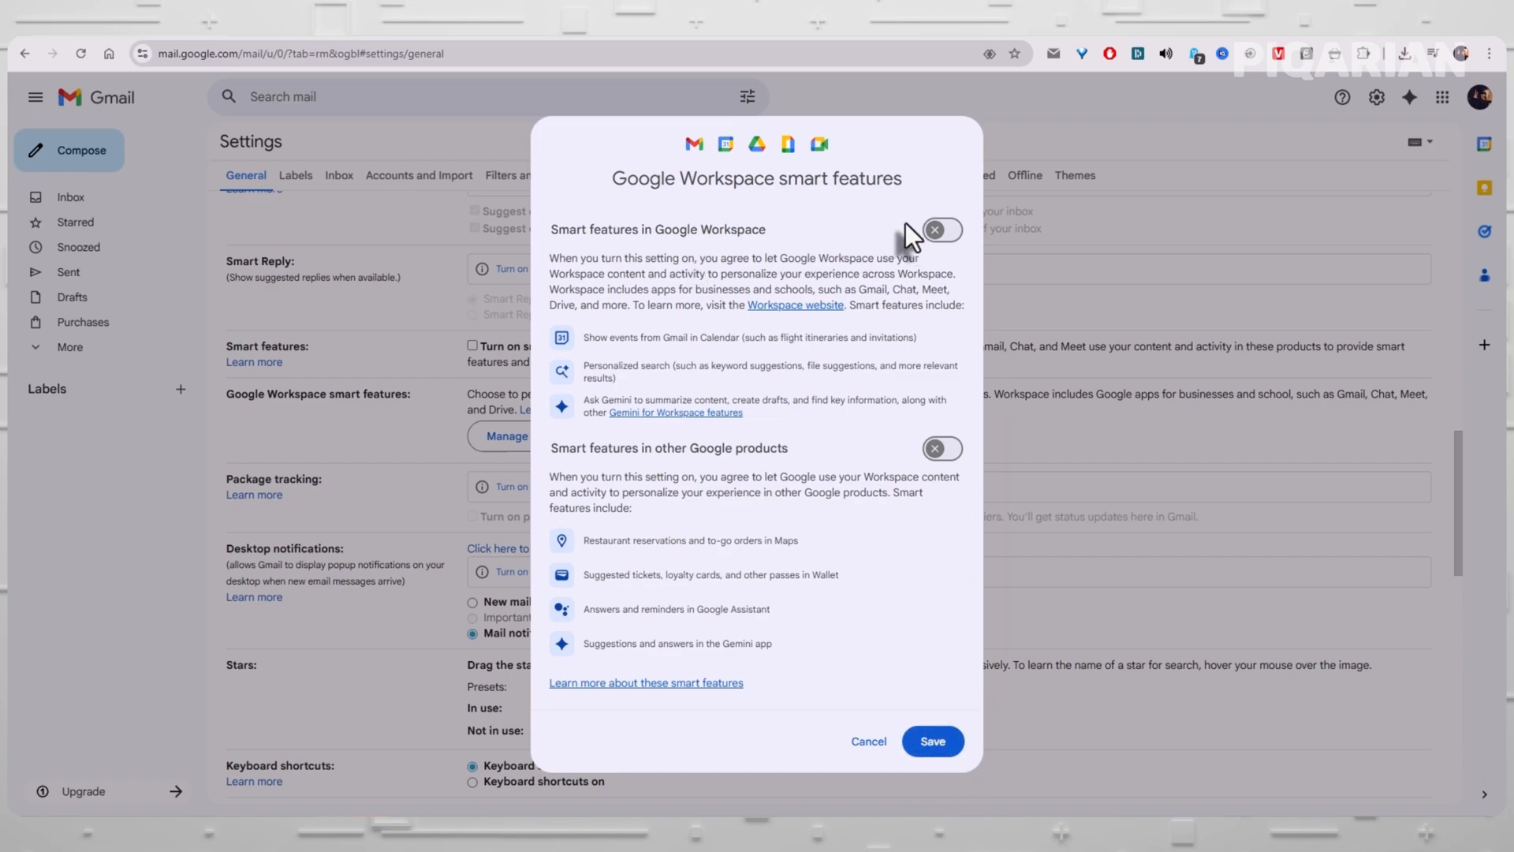
pyautogui.moveTo(925, 482)
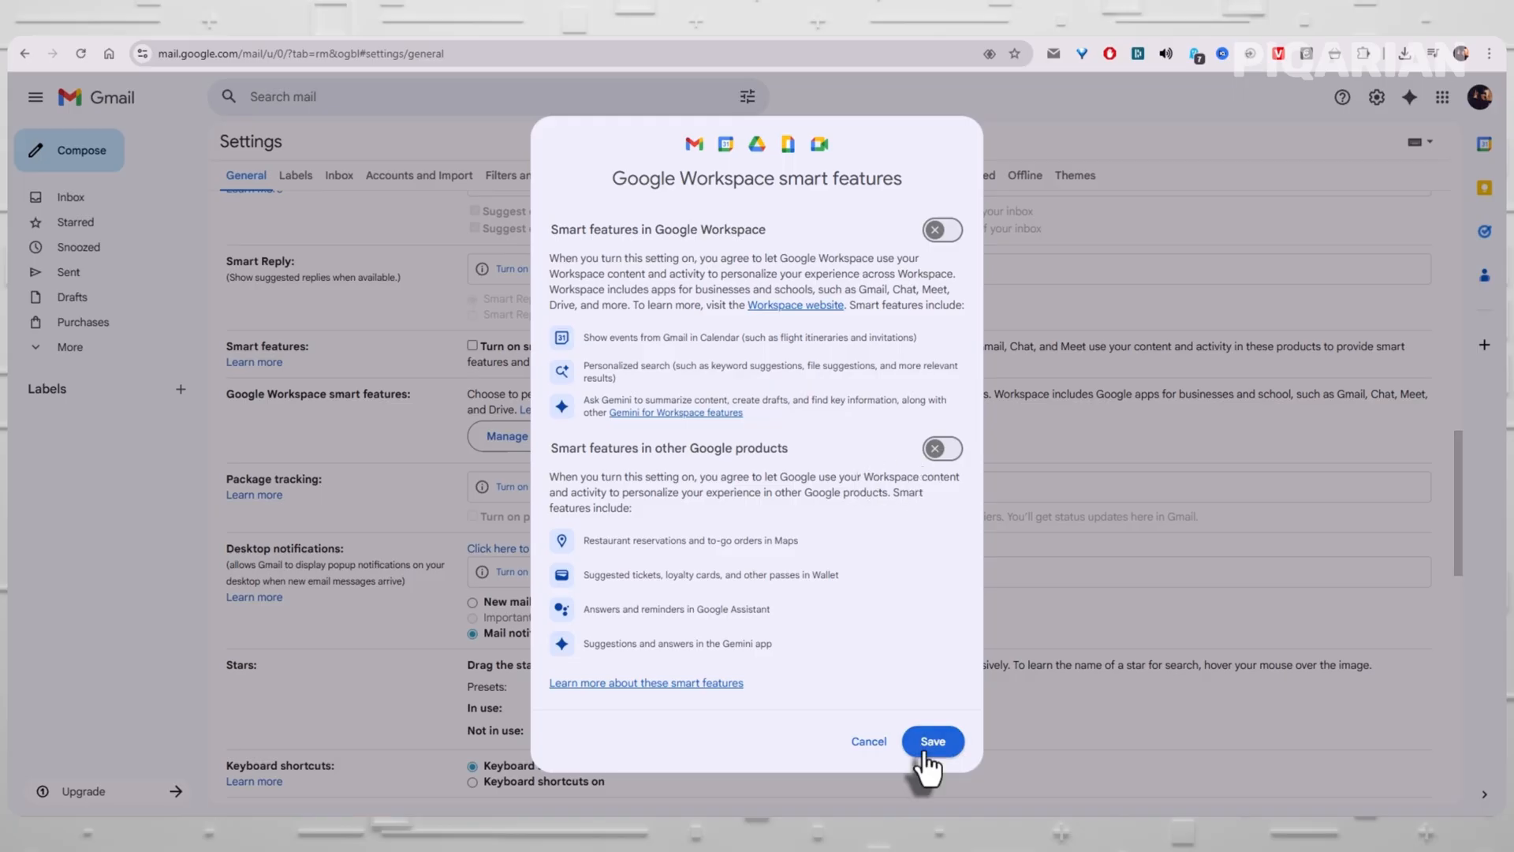
pyautogui.click(929, 740)
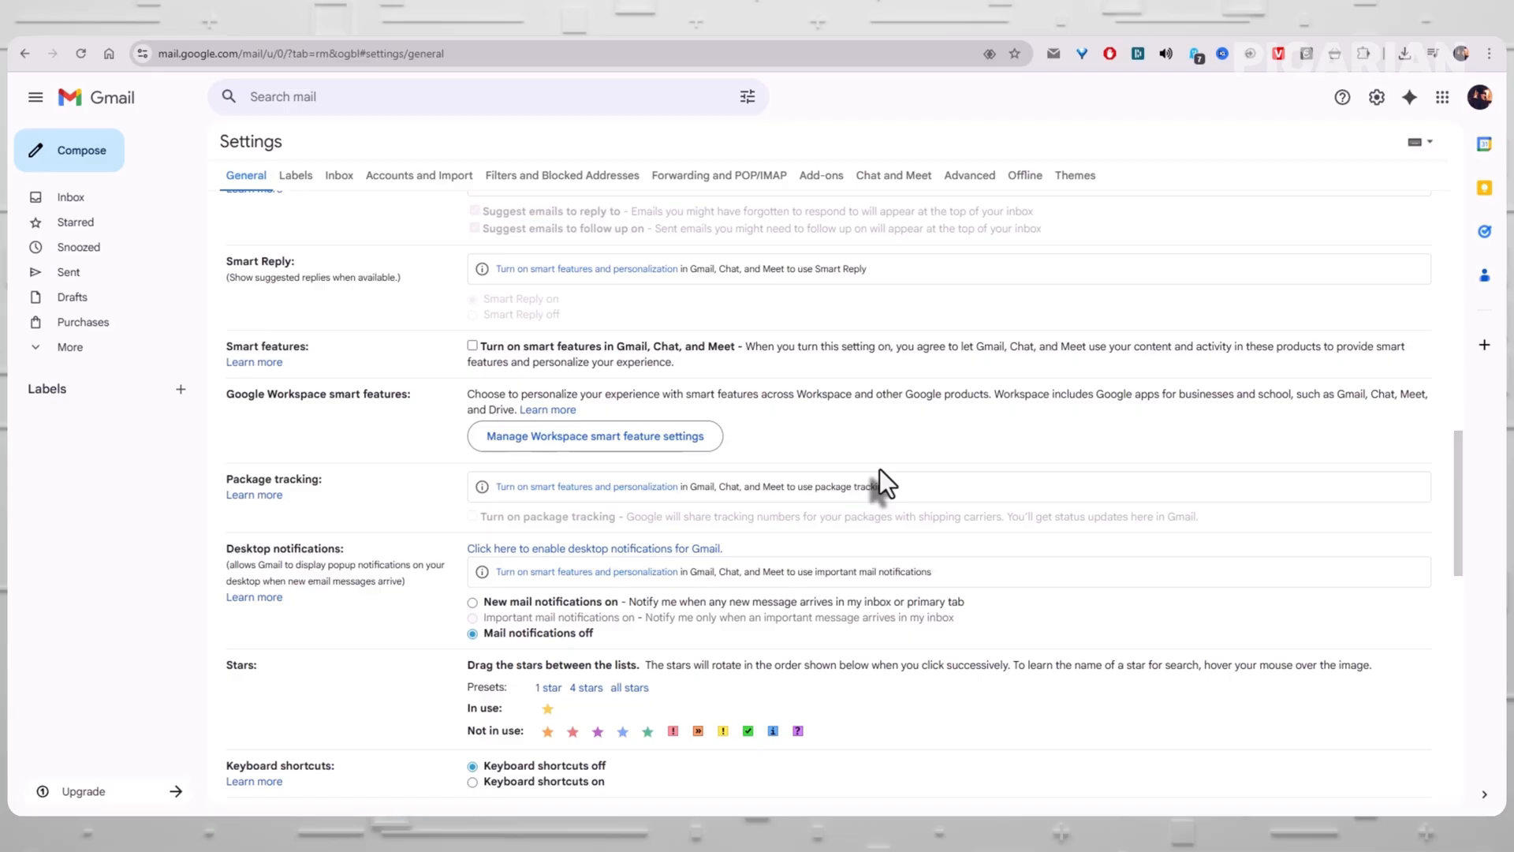
pyautogui.scroll(3)
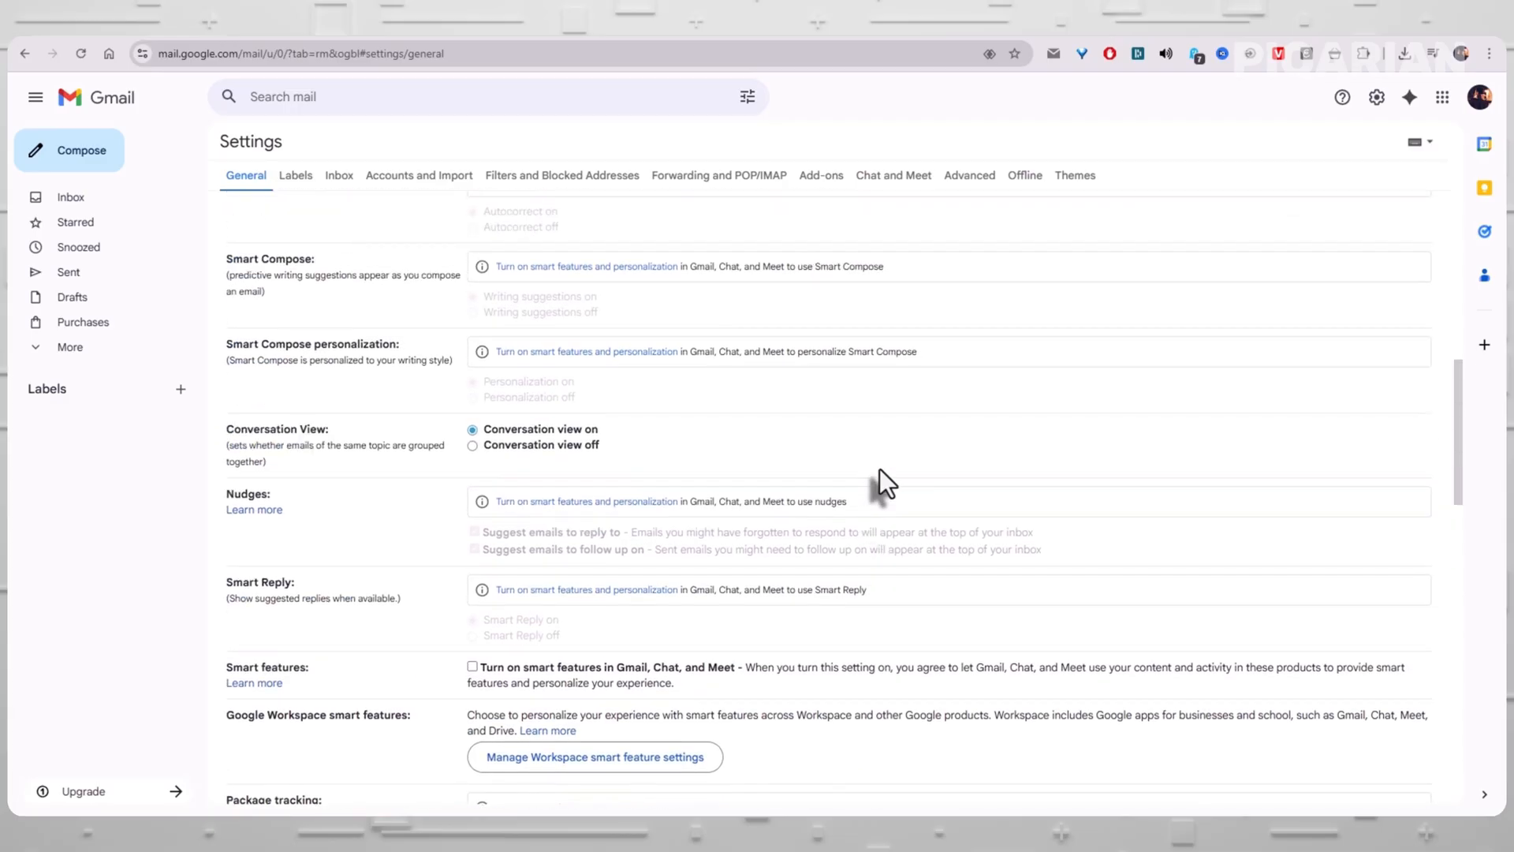
pyautogui.scroll(3)
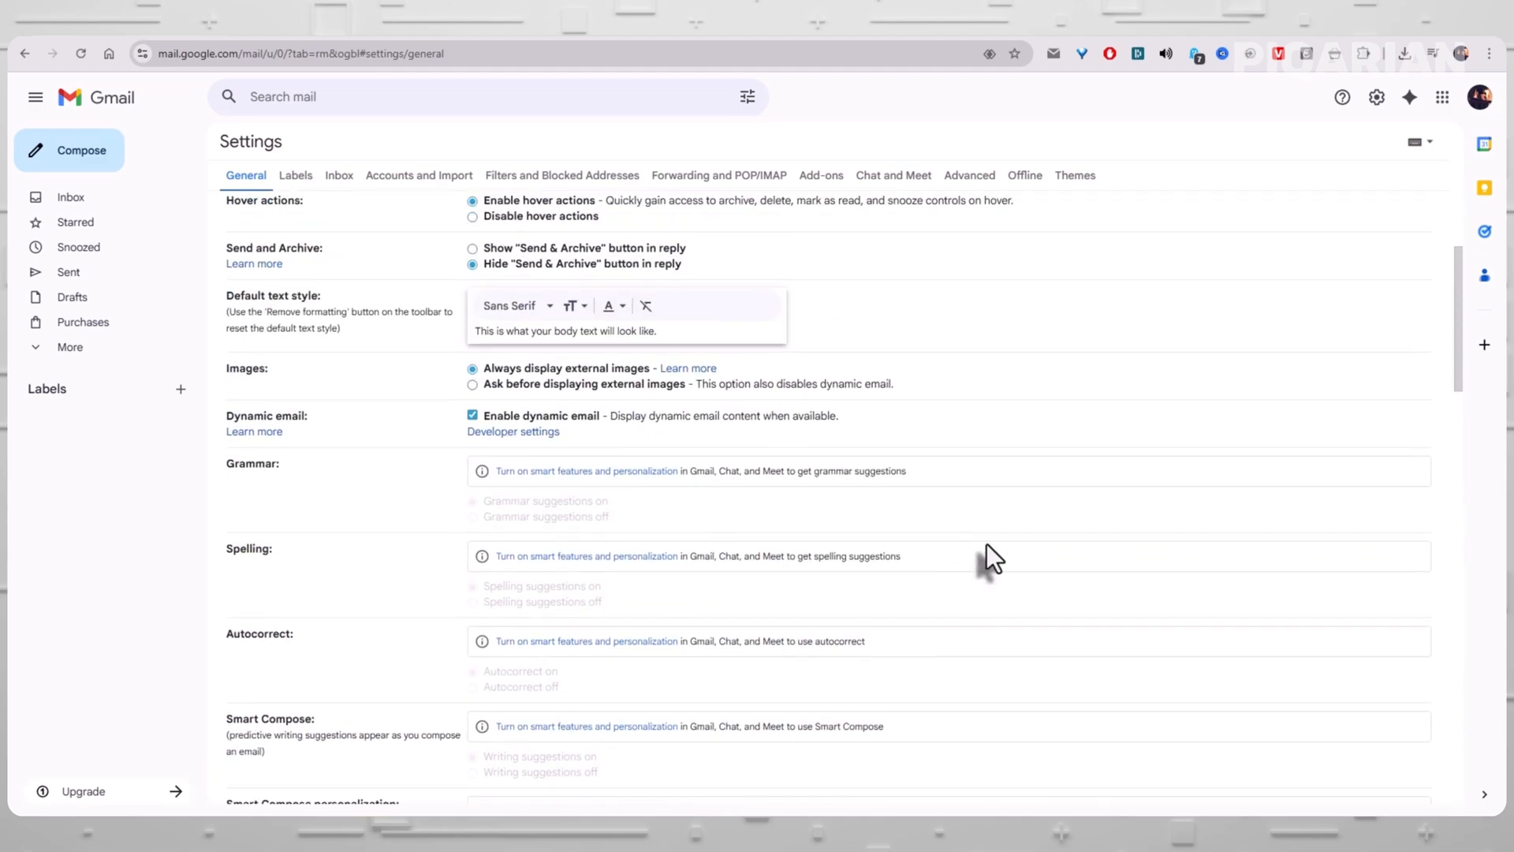
pyautogui.scroll(3)
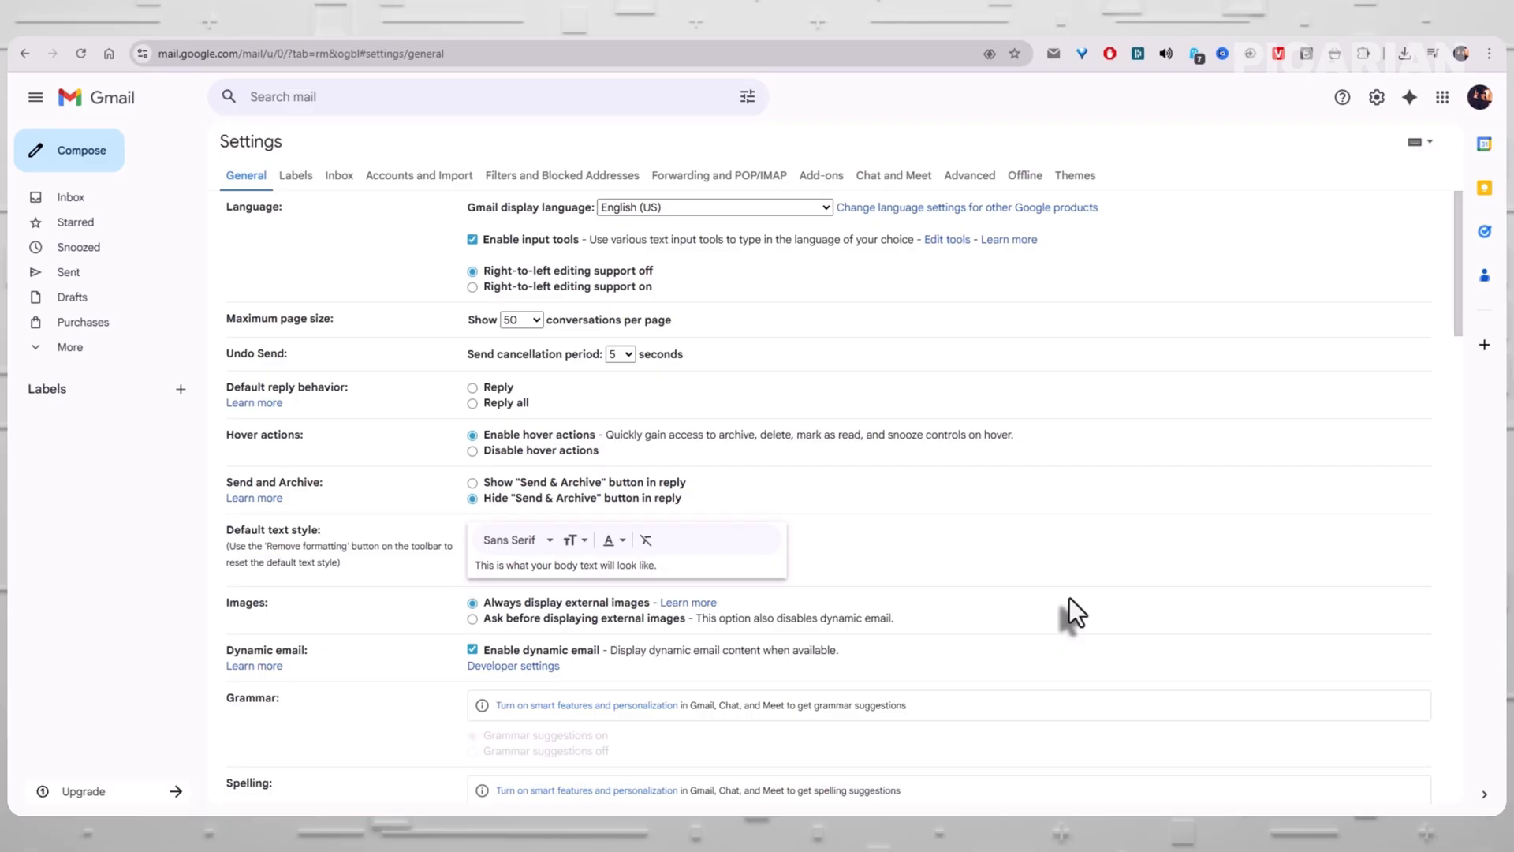
pyautogui.moveTo(1298, 435)
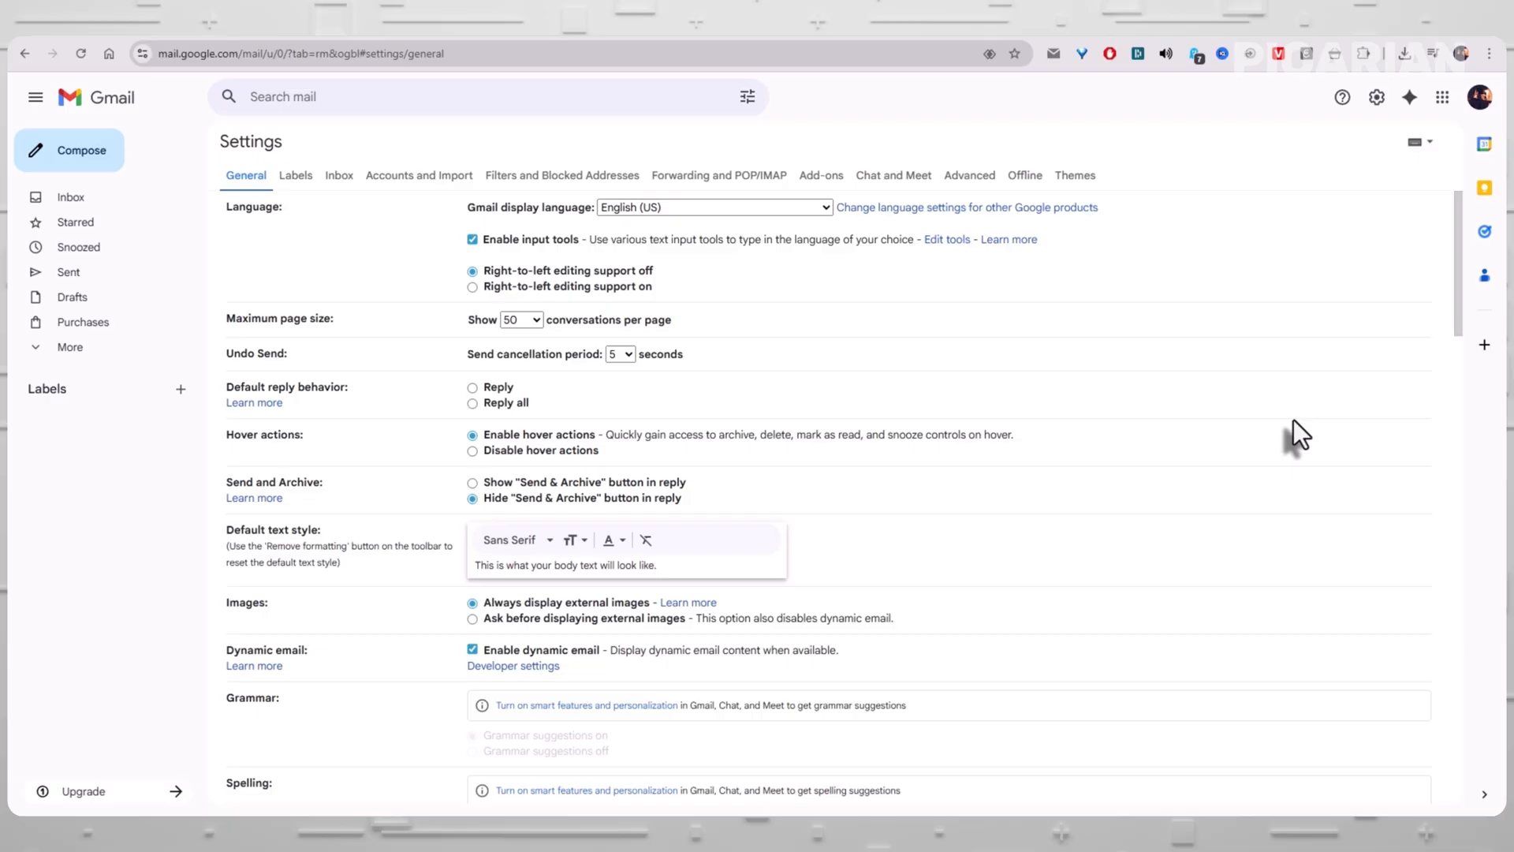
pyautogui.moveTo(396, 300)
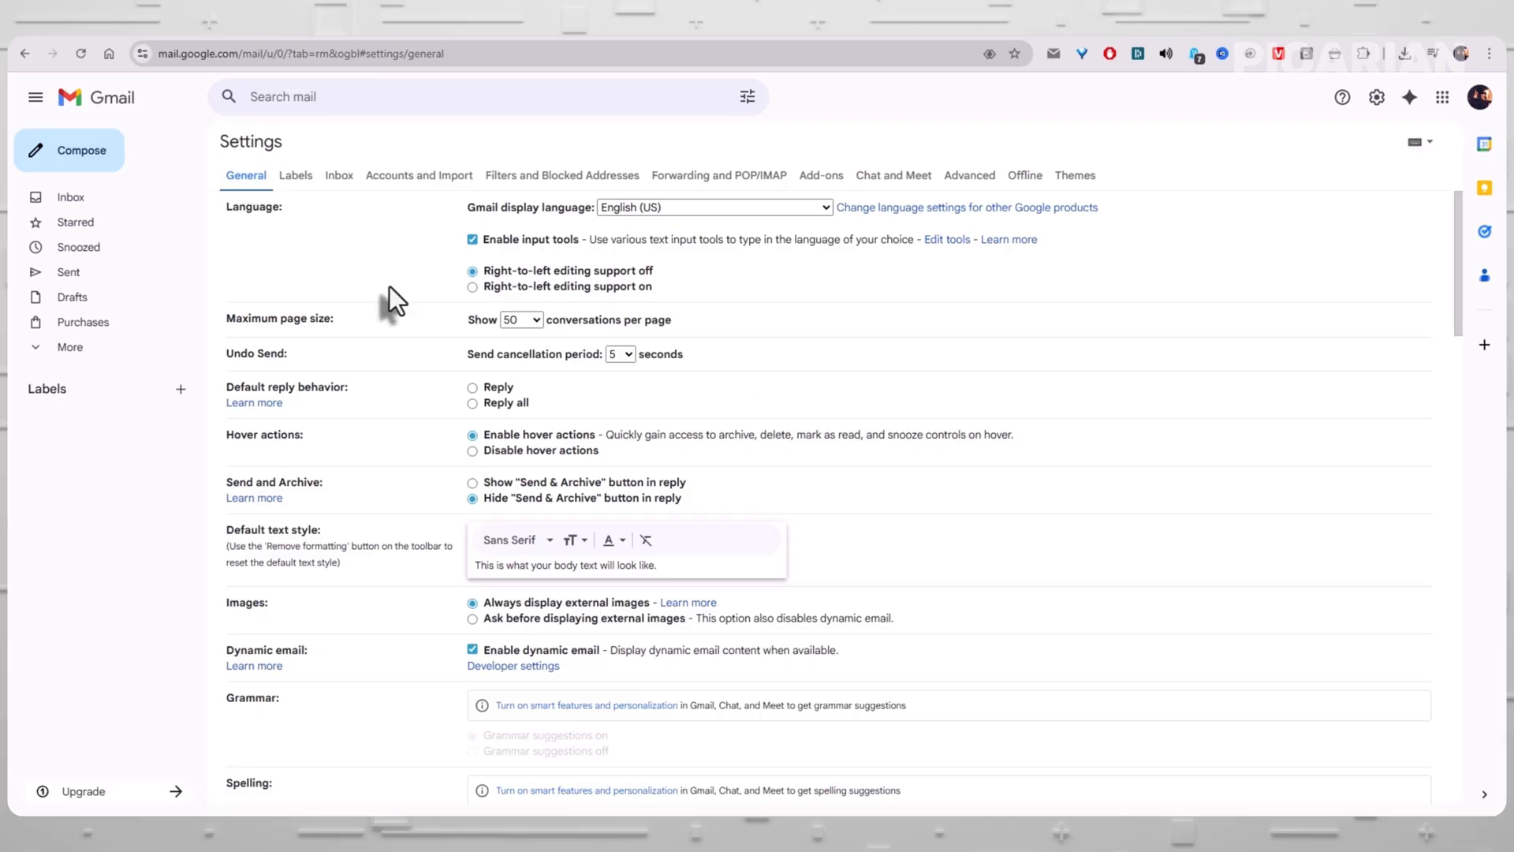
# Step: Return to the empty Gmail inbox from the left sidebar
pyautogui.click(70, 197)
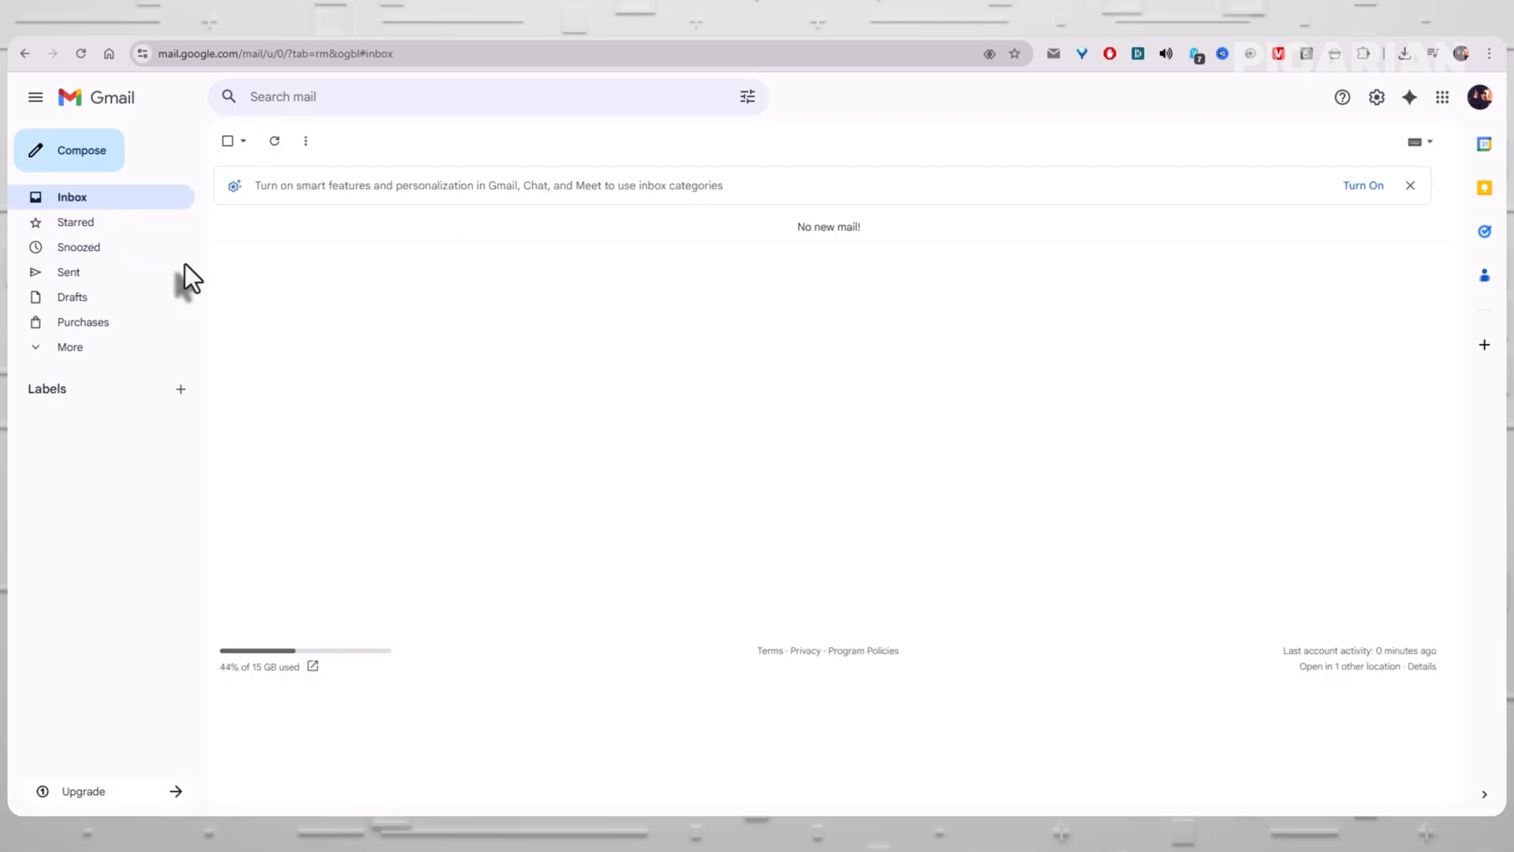
pyautogui.moveTo(584, 193)
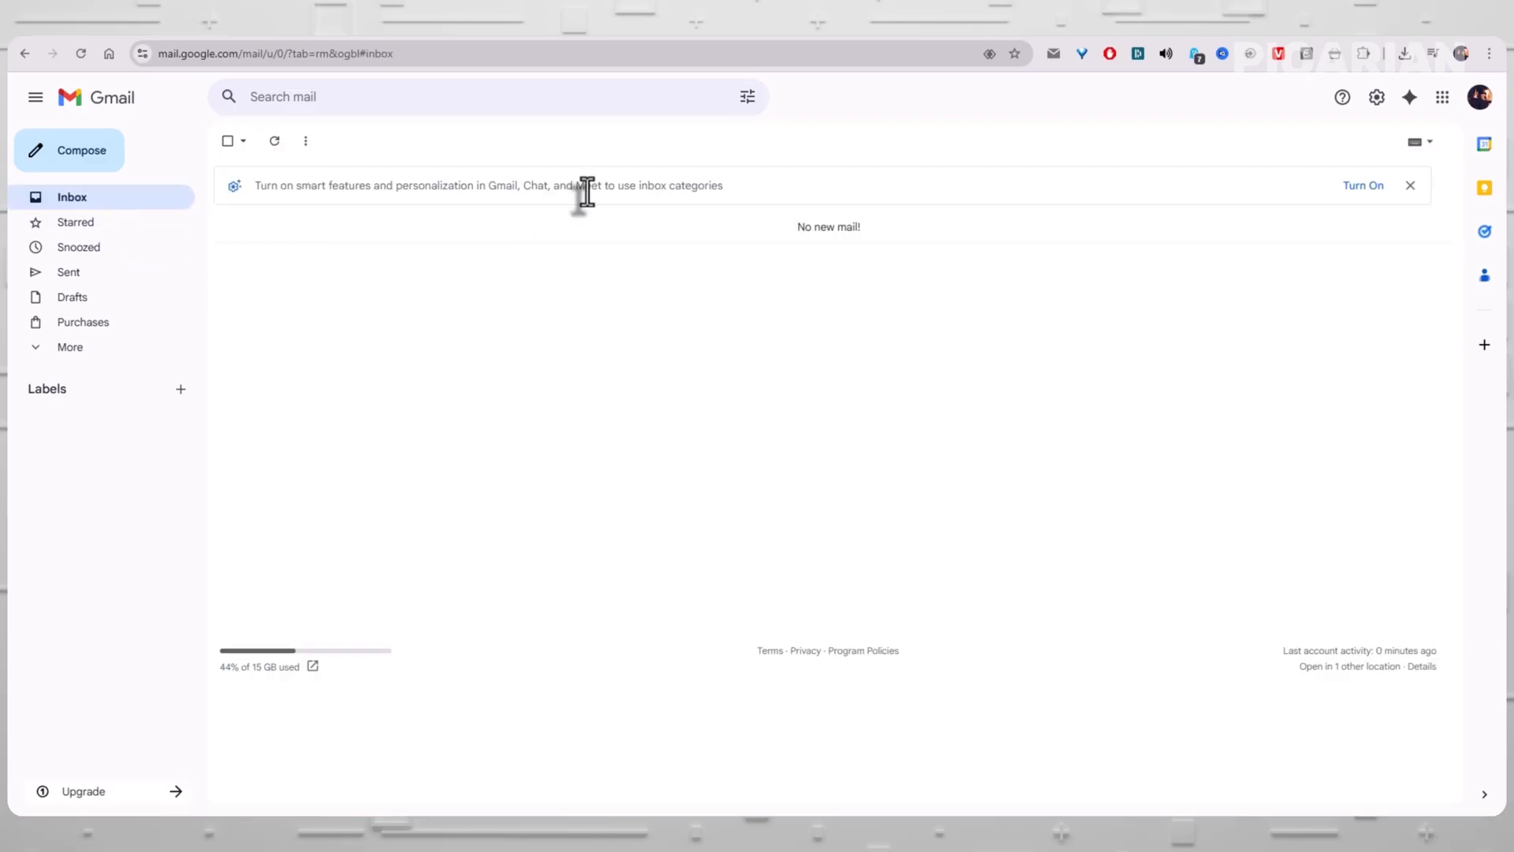
pyautogui.moveTo(1053, 391)
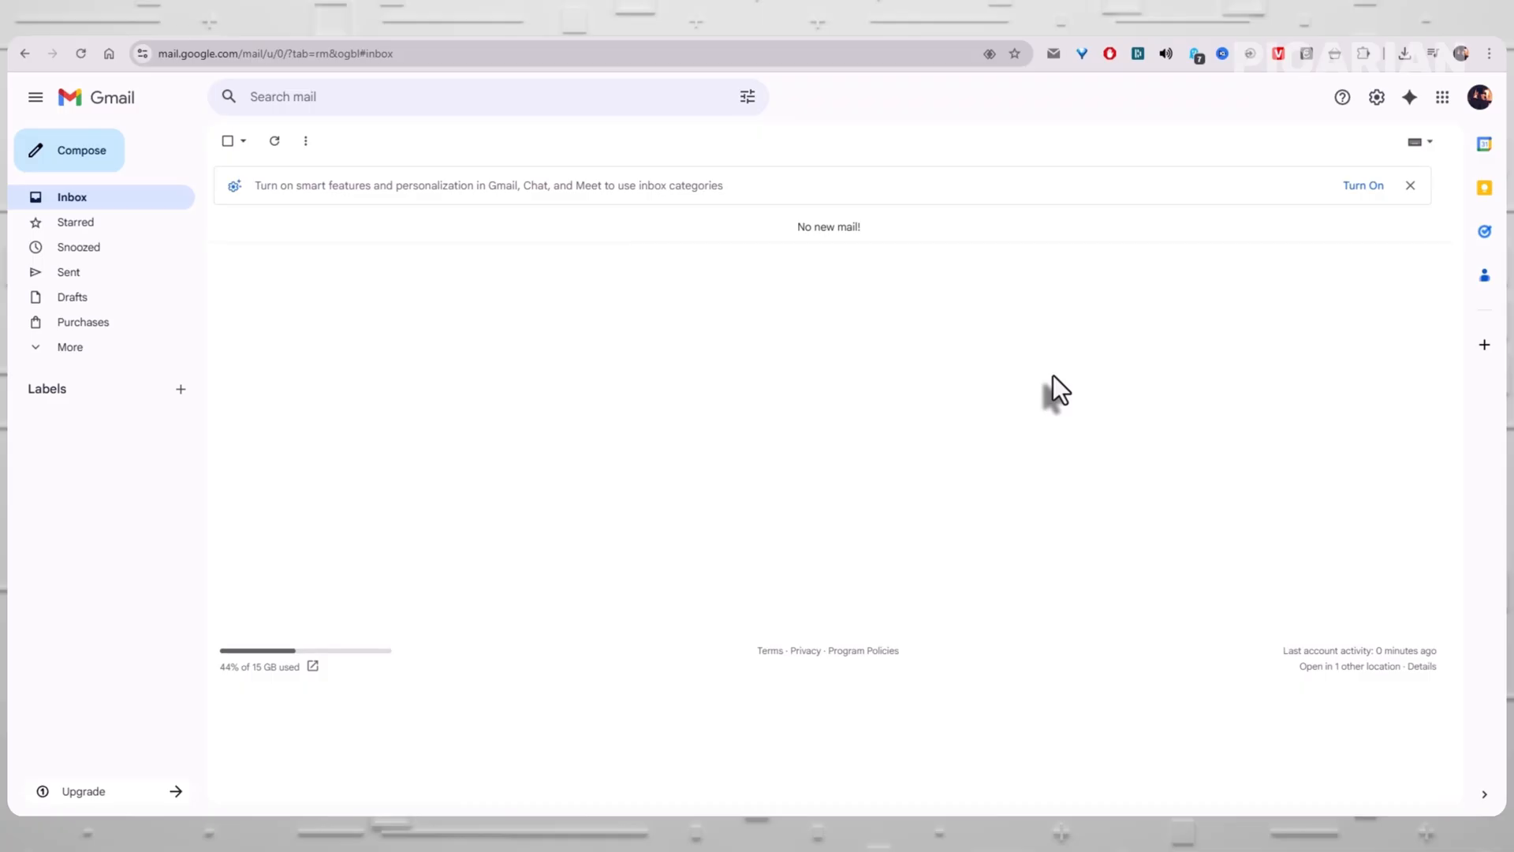